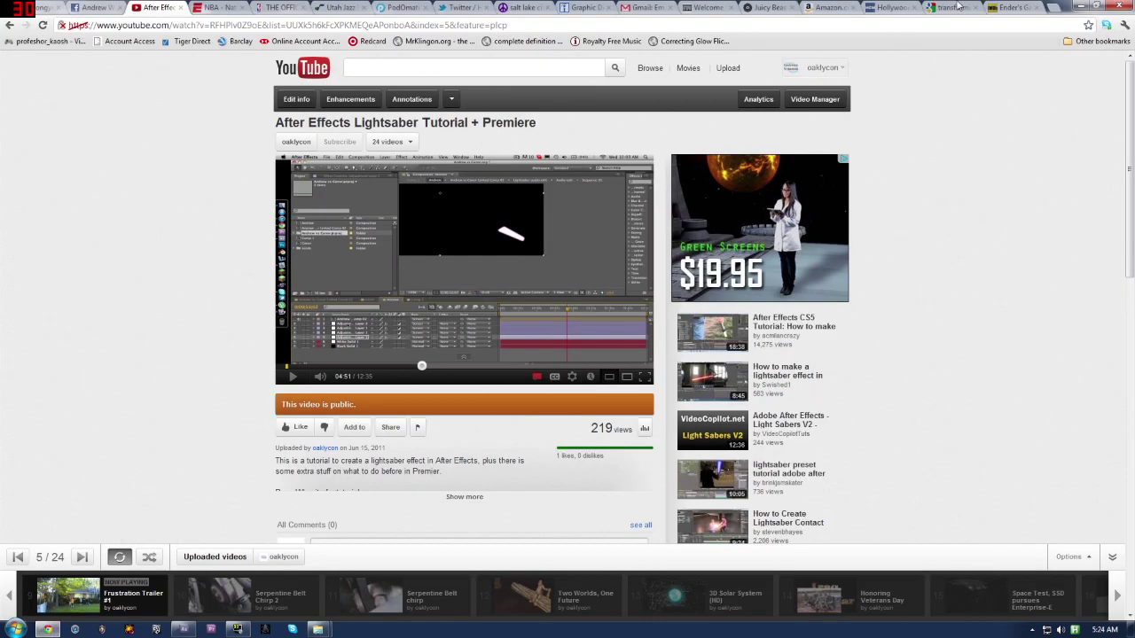
- Switch Chrome from the YouTube tutorial to the Hollywood Camera Work tab
{"action": "left_click", "coordinate": [993, 6]}
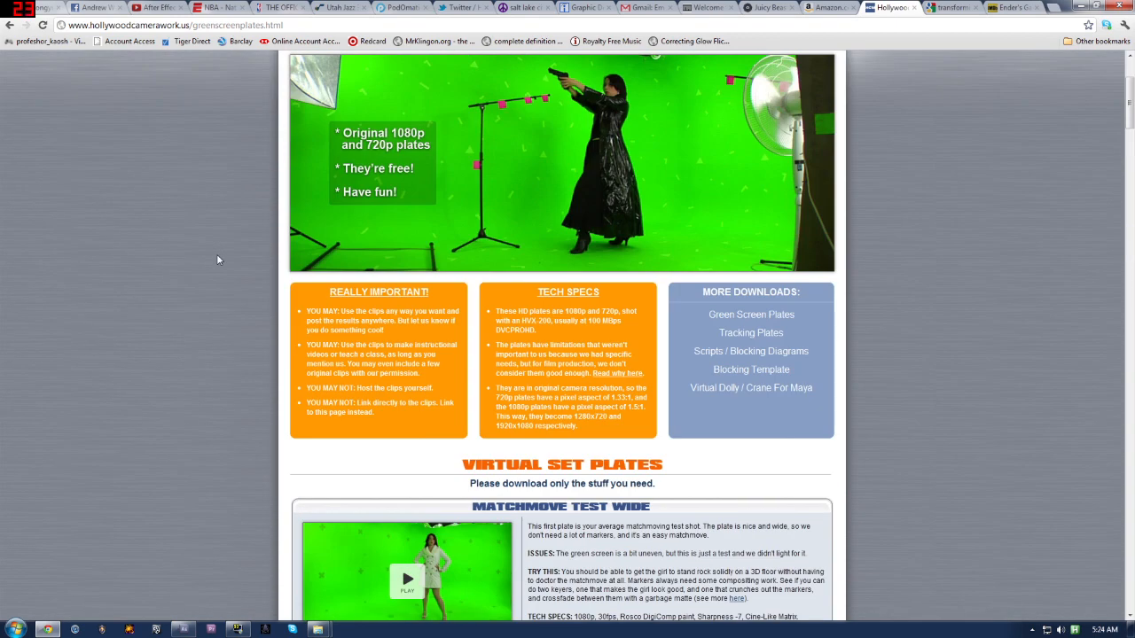
- Scroll past the keying and roto plates to the Green Screen Interaction section
{"action": "scroll", "scroll_direction": "down", "scroll_amount": 3}
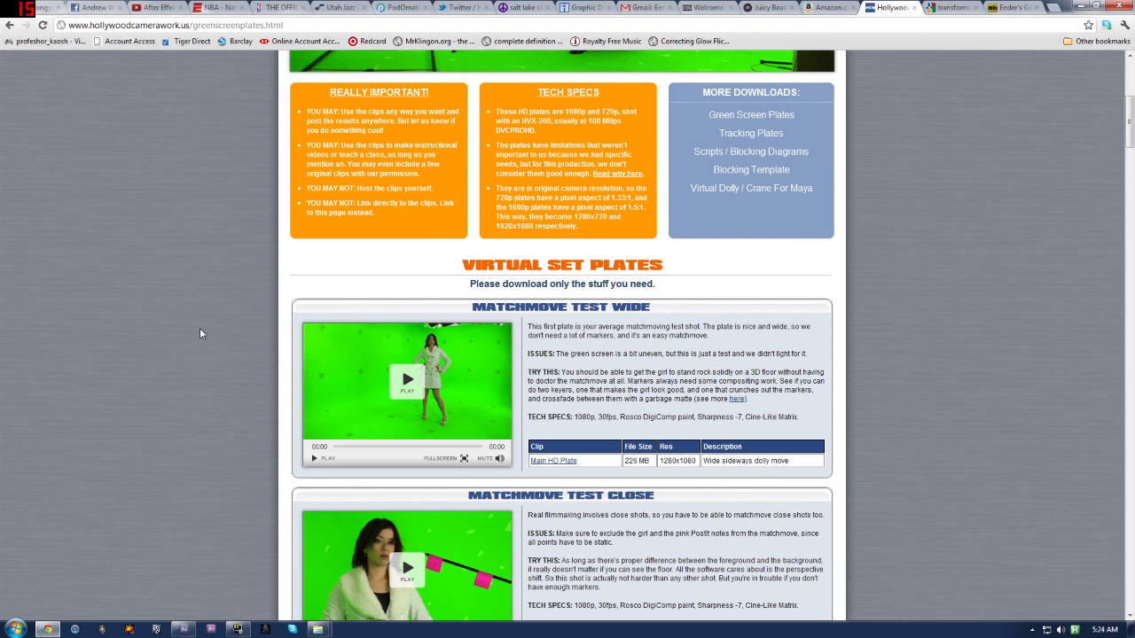
{"action": "scroll", "scroll_direction": "down", "scroll_amount": 3}
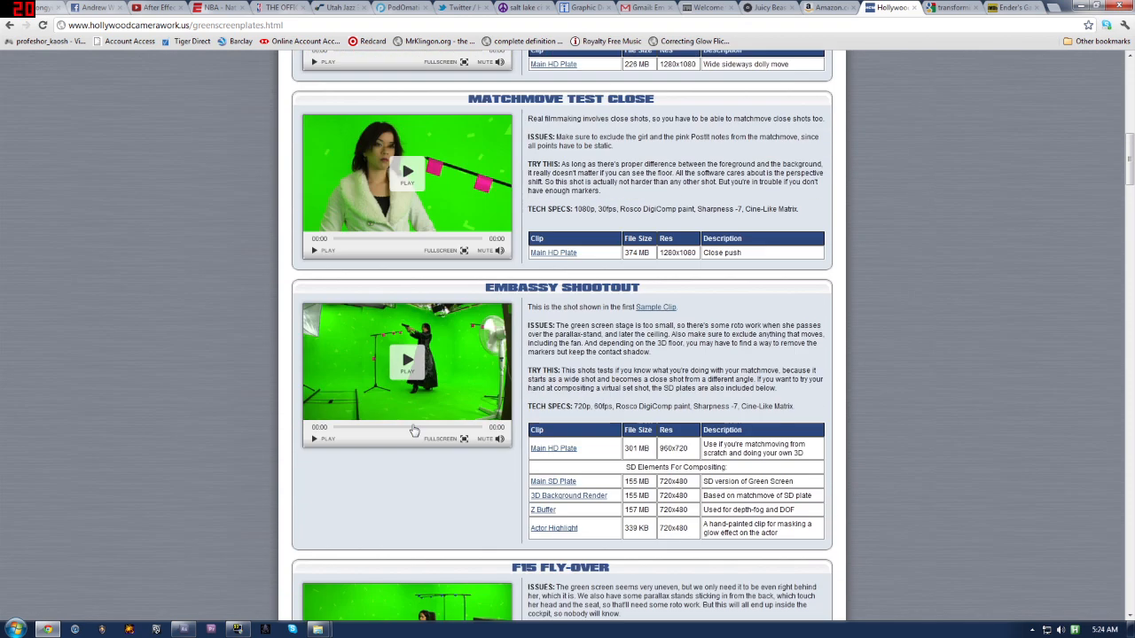
{"action": "scroll", "scroll_direction": "down", "scroll_amount": 3}
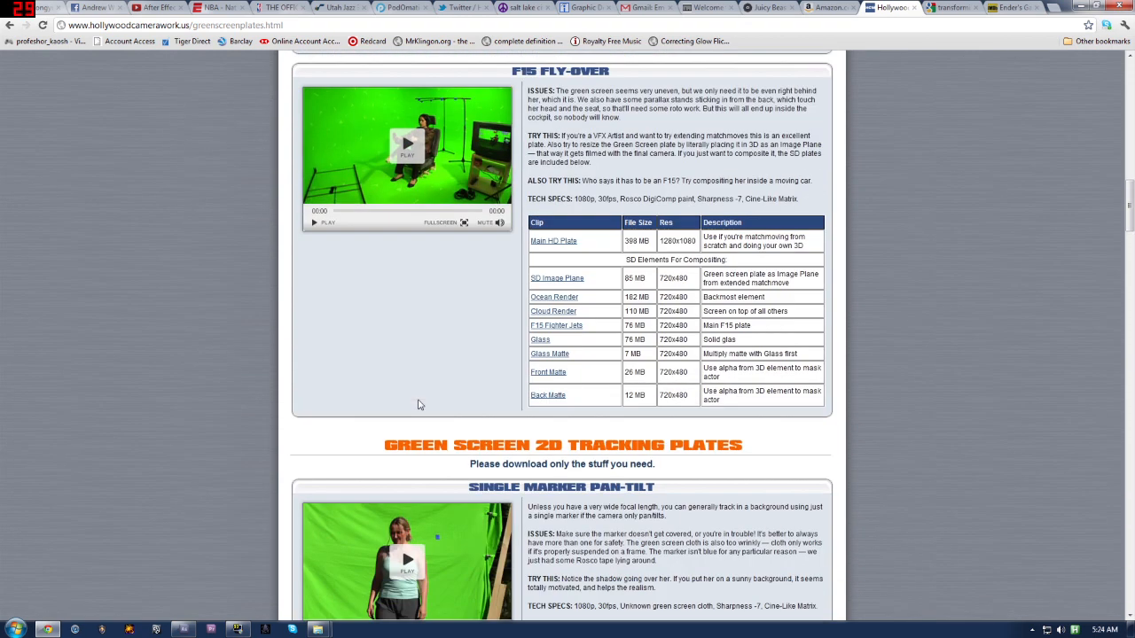
{"action": "scroll", "scroll_direction": "down", "scroll_amount": 3}
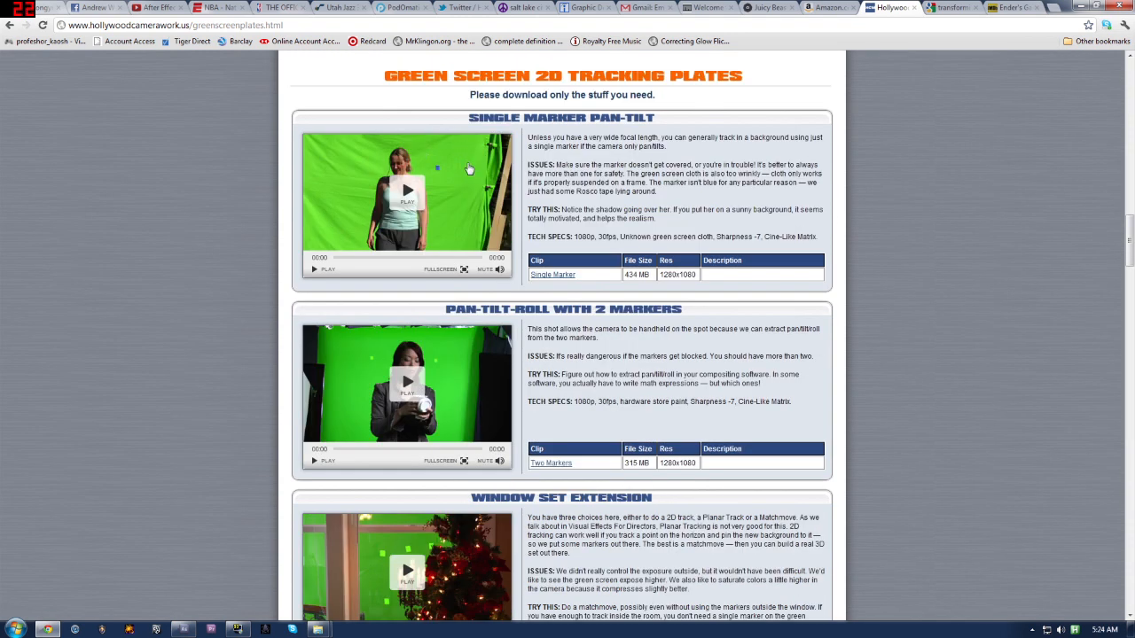
{"action": "scroll", "scroll_direction": "down", "scroll_amount": 3}
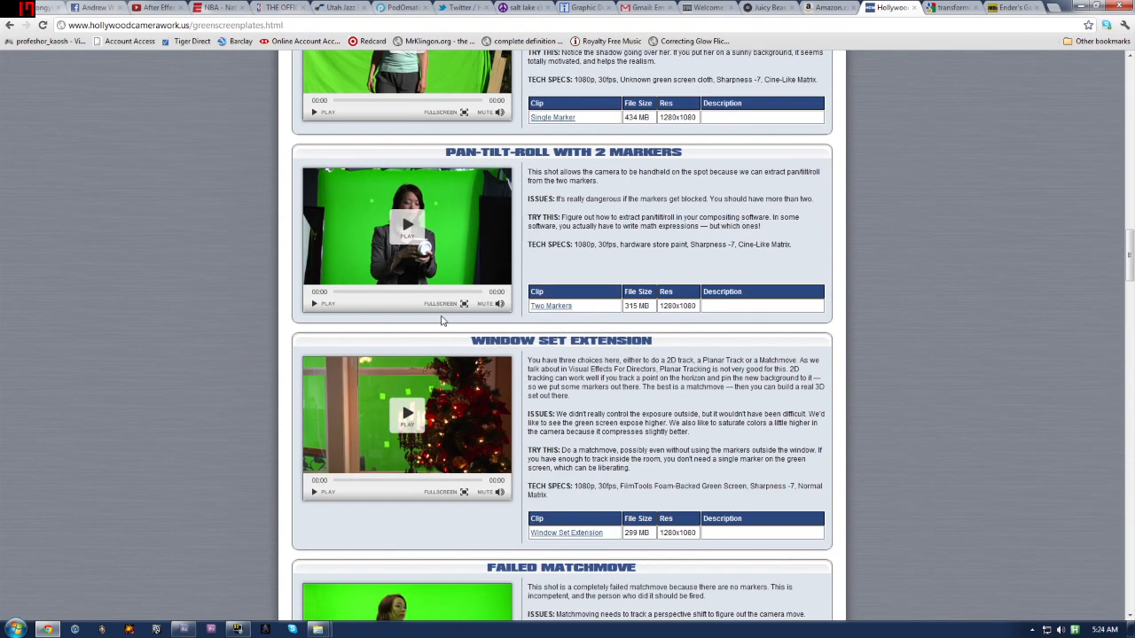
{"action": "scroll", "scroll_direction": "down", "scroll_amount": 3}
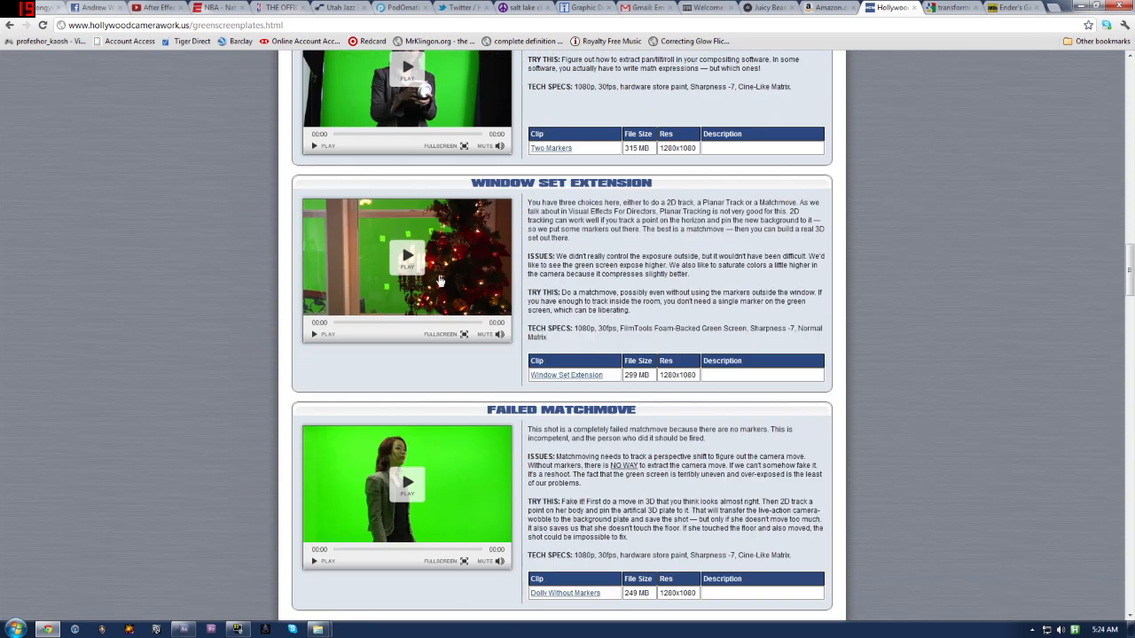
{"action": "scroll", "scroll_direction": "down", "scroll_amount": 3}
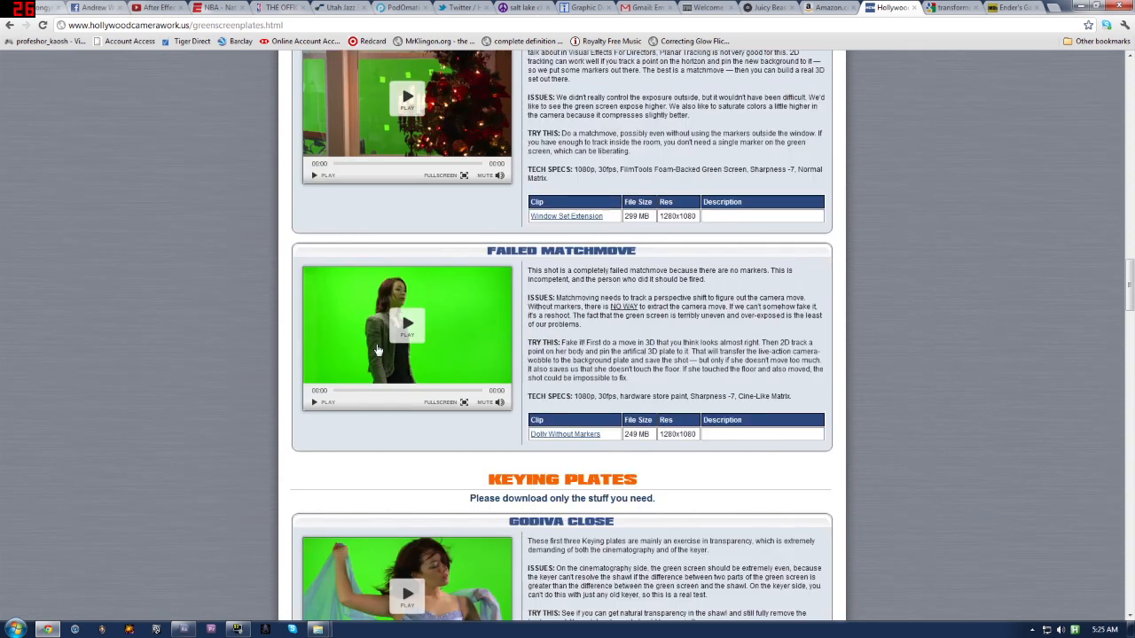
{"action": "scroll", "scroll_direction": "down", "scroll_amount": 3}
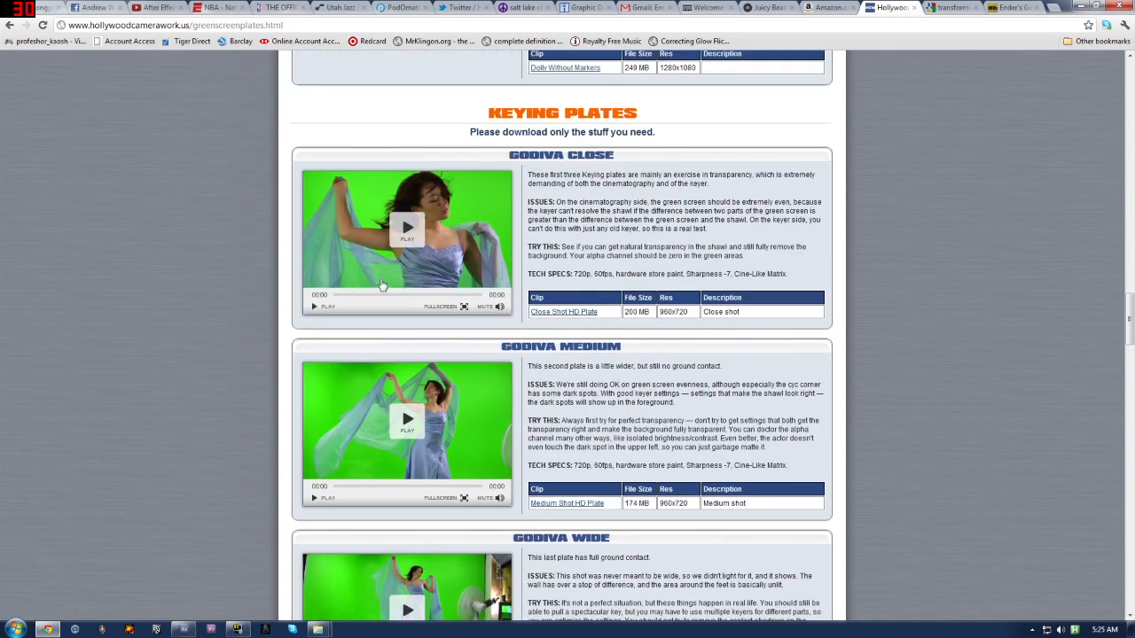
{"action": "scroll", "scroll_direction": "down", "scroll_amount": 3}
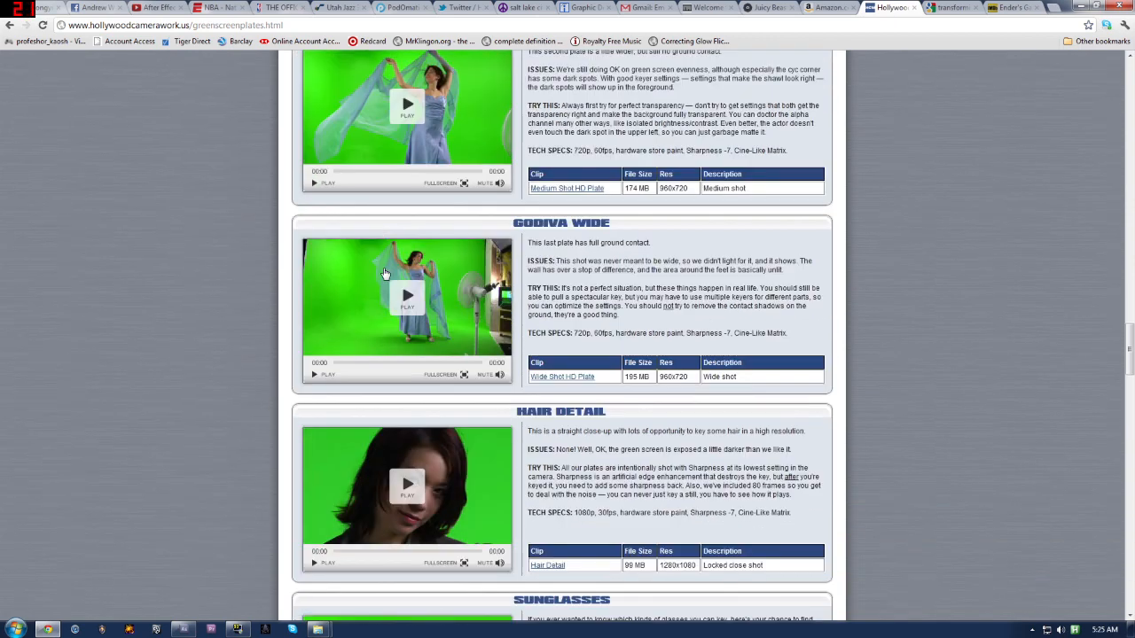
{"action": "scroll", "scroll_direction": "down", "scroll_amount": 3}
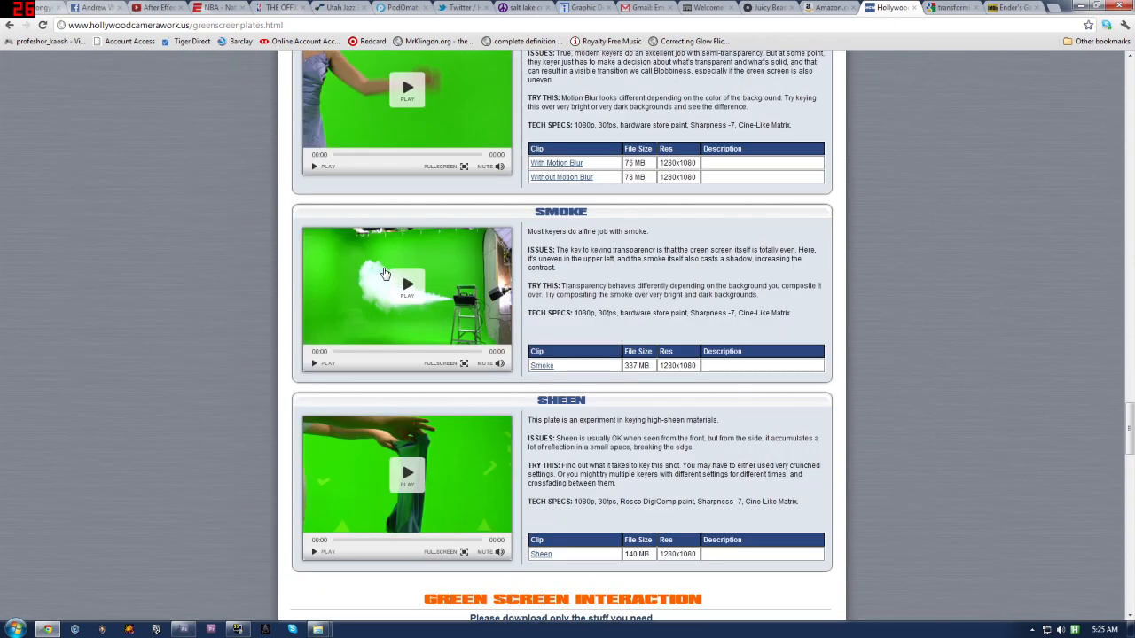
{"action": "scroll", "scroll_direction": "down", "scroll_amount": 3}
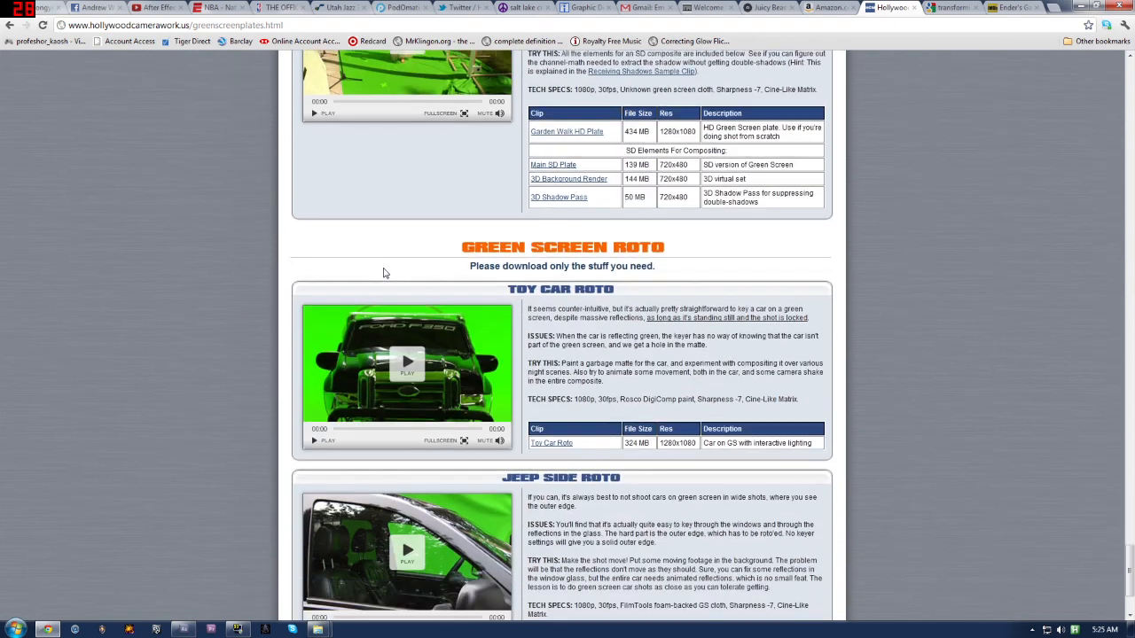
{"action": "scroll", "scroll_direction": "down", "scroll_amount": 3}
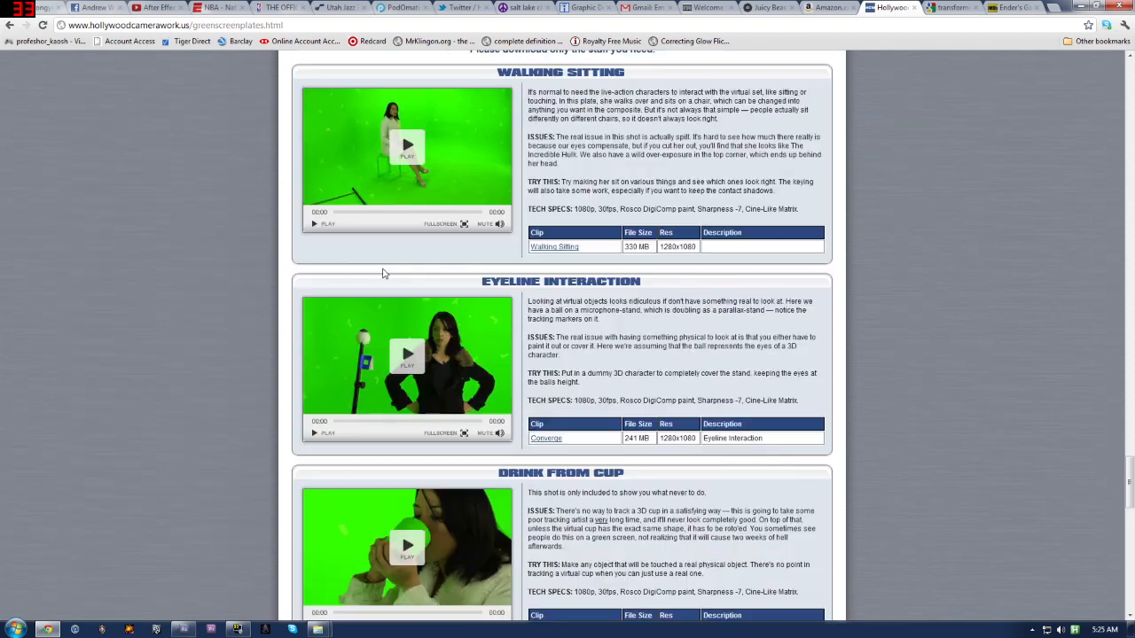
{"action": "scroll", "scroll_direction": "down", "scroll_amount": 3}
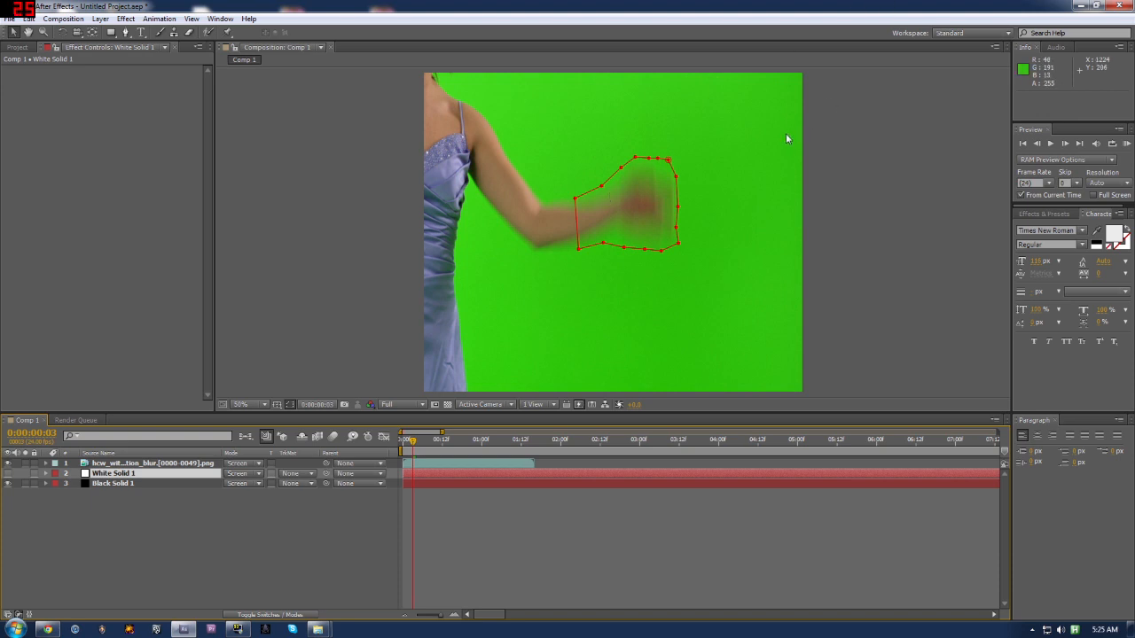
{"action": "mouse_move", "coordinate": [603, 182]}
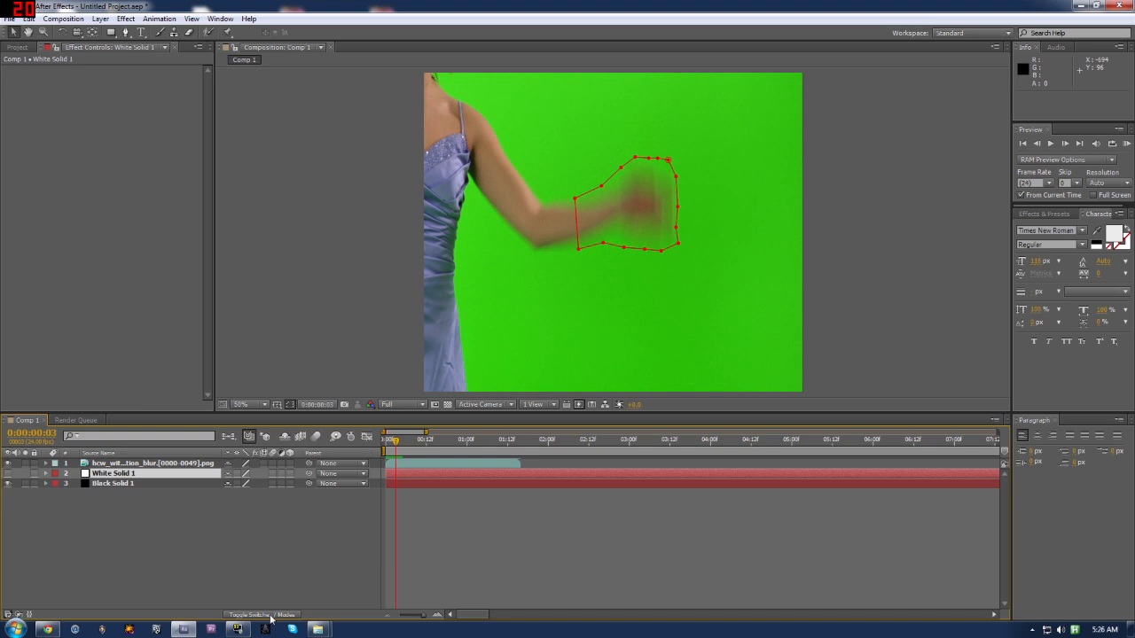
{"action": "left_click", "coordinate": [266, 616]}
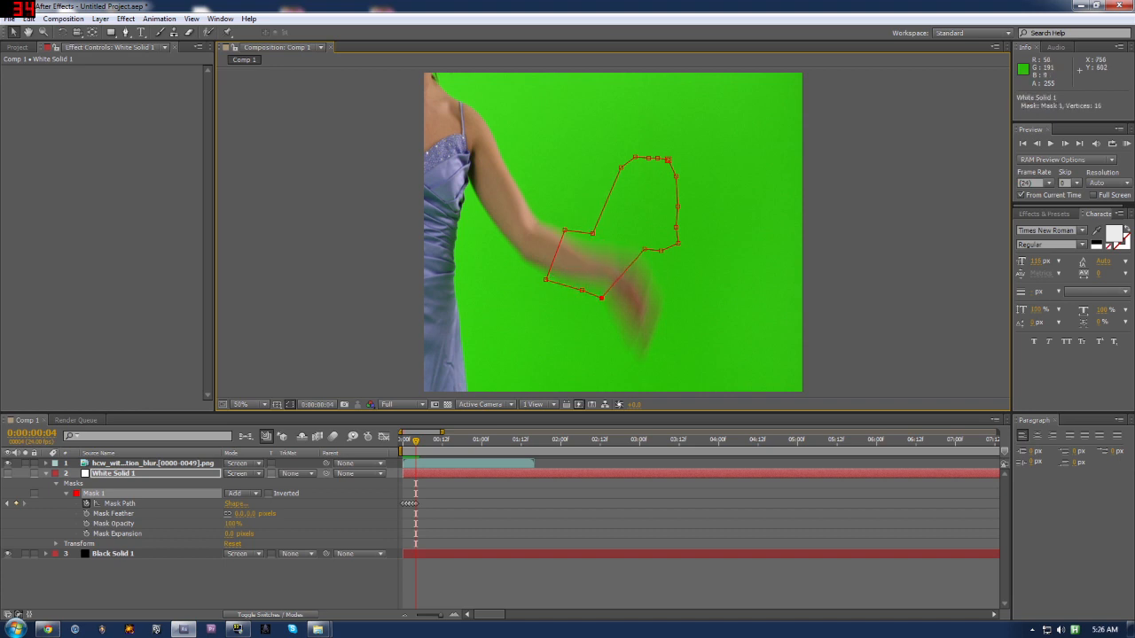
- Drag Mask 1's vertices to wrap the fingertips, edges and top of the moving hand
{"action": "left_click_drag", "start_coordinate": [602, 297], "coordinate": [617, 335]}
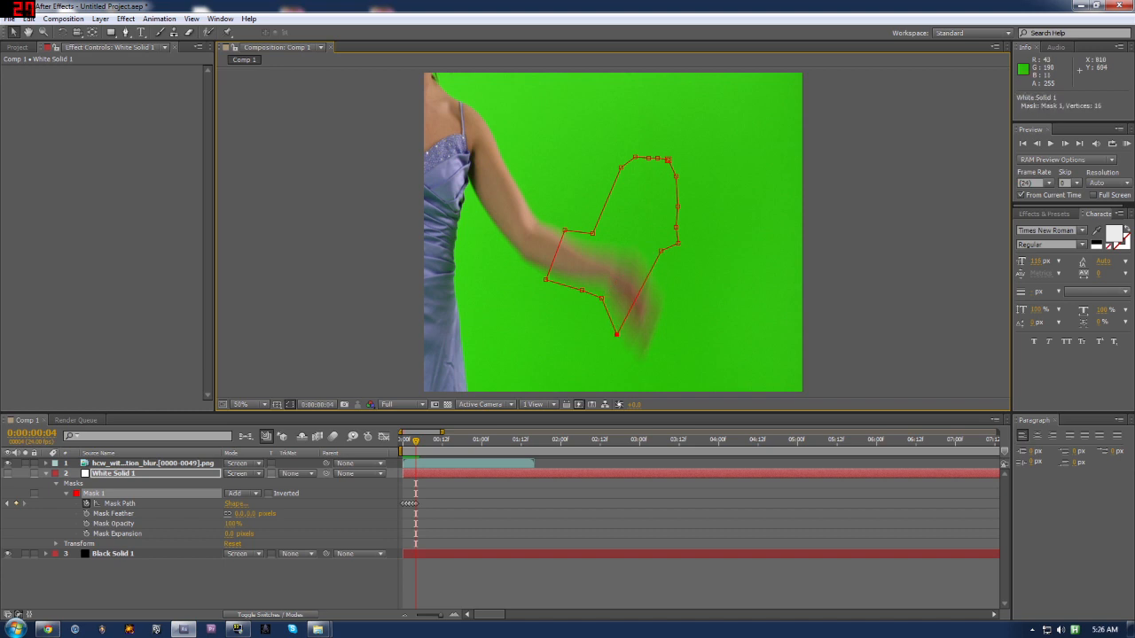
{"action": "left_click_drag", "start_coordinate": [618, 334], "coordinate": [627, 357]}
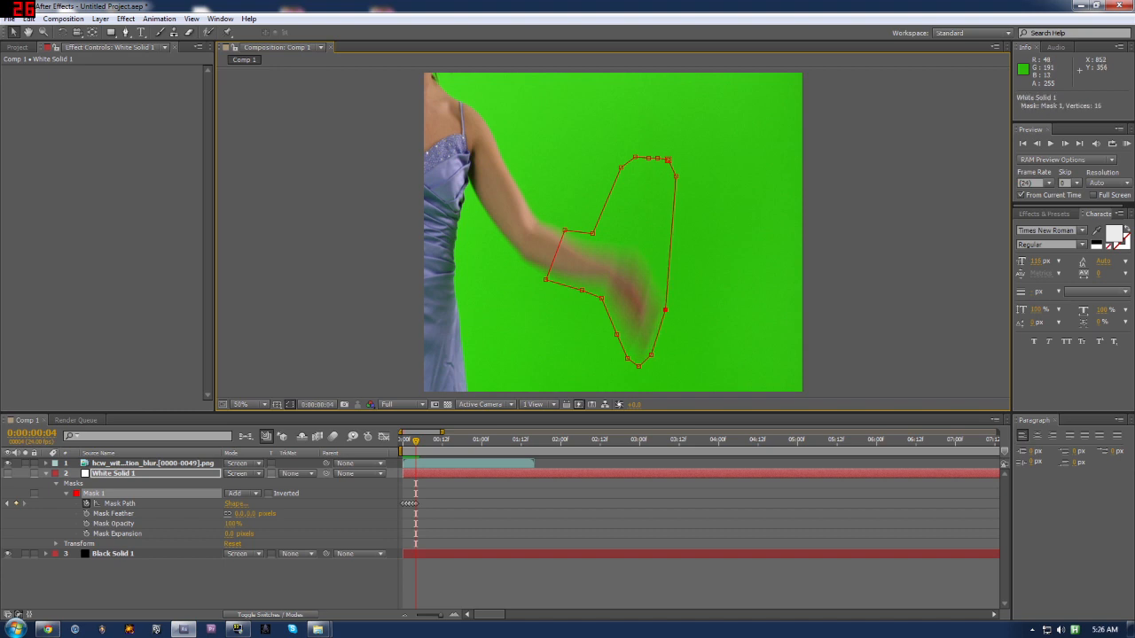
{"action": "left_click_drag", "start_coordinate": [677, 174], "coordinate": [668, 290]}
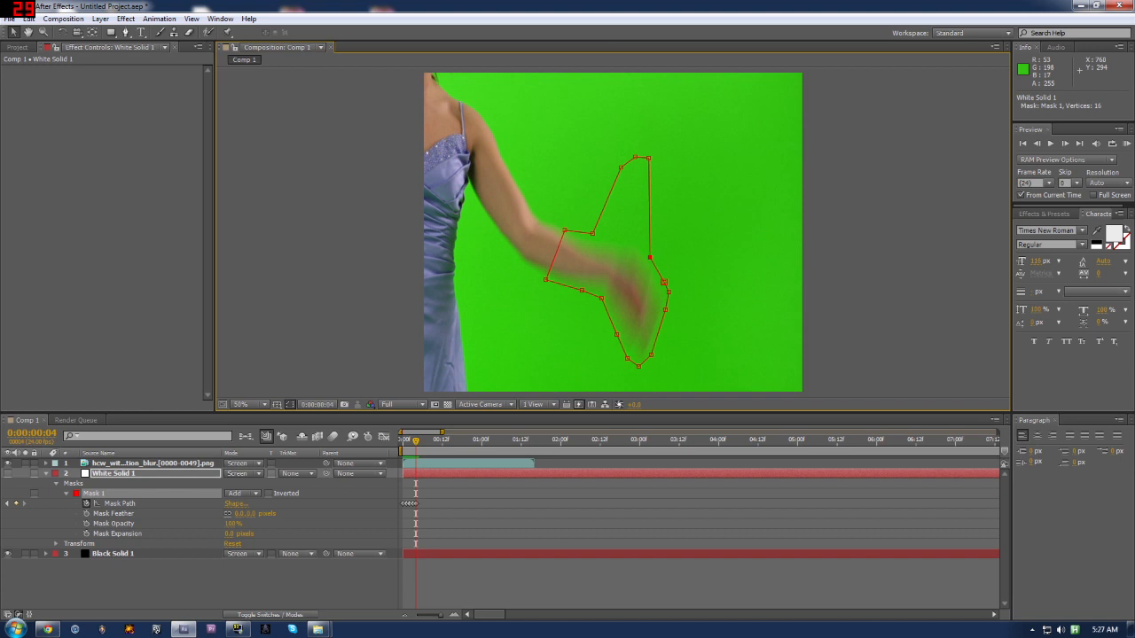
{"action": "left_click_drag", "start_coordinate": [648, 160], "coordinate": [631, 170]}
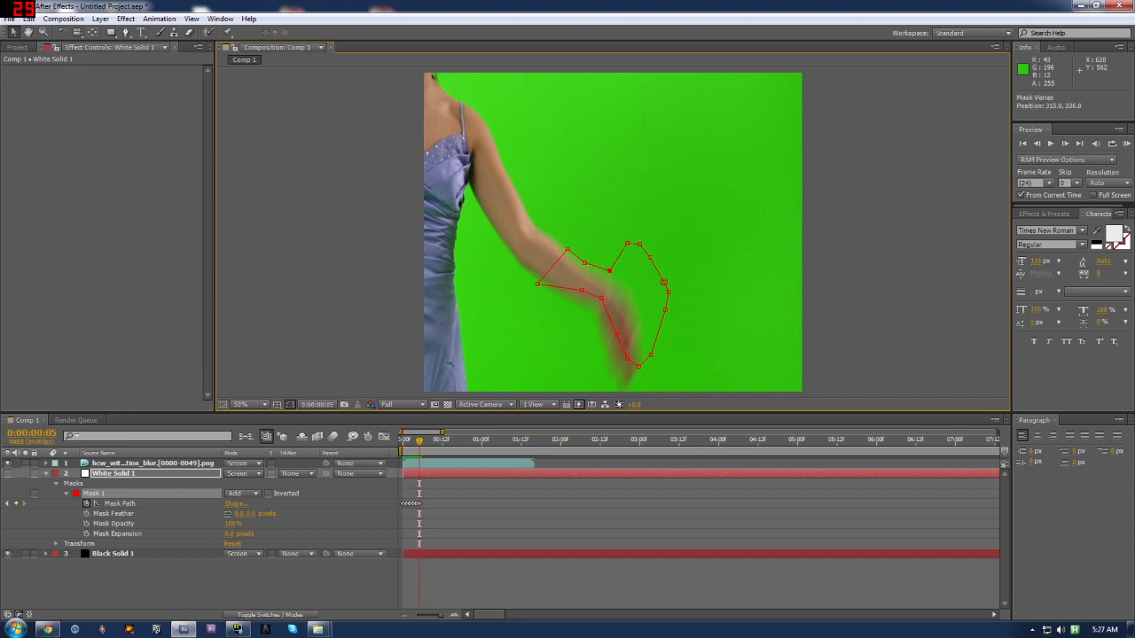
{"action": "left_click_drag", "start_coordinate": [630, 243], "coordinate": [640, 243]}
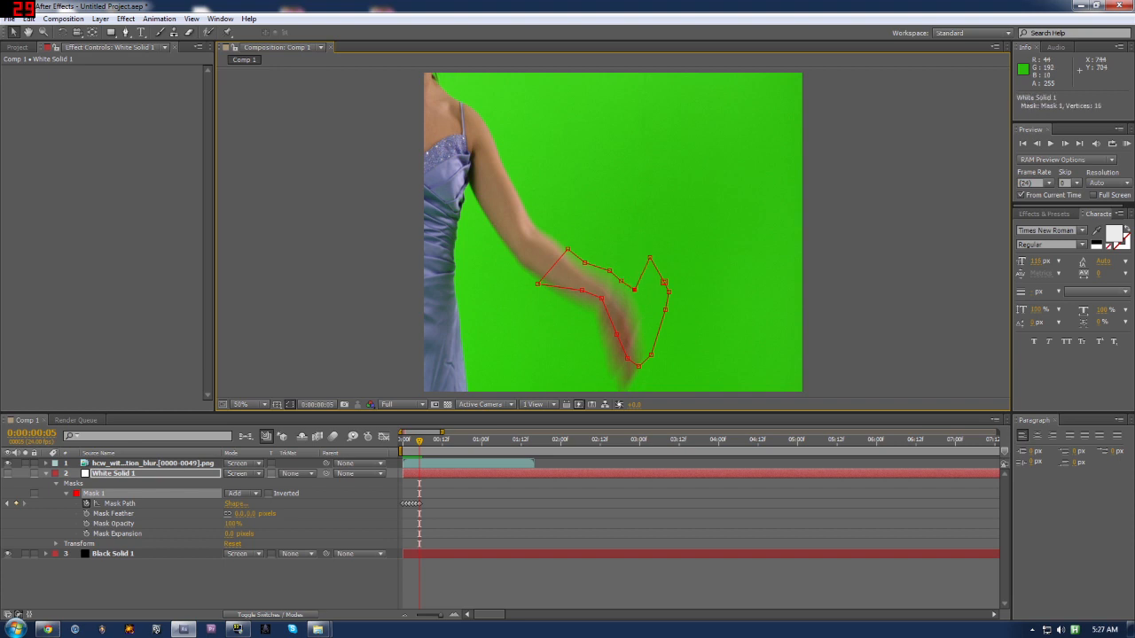
{"action": "left_click_drag", "start_coordinate": [651, 260], "coordinate": [638, 288]}
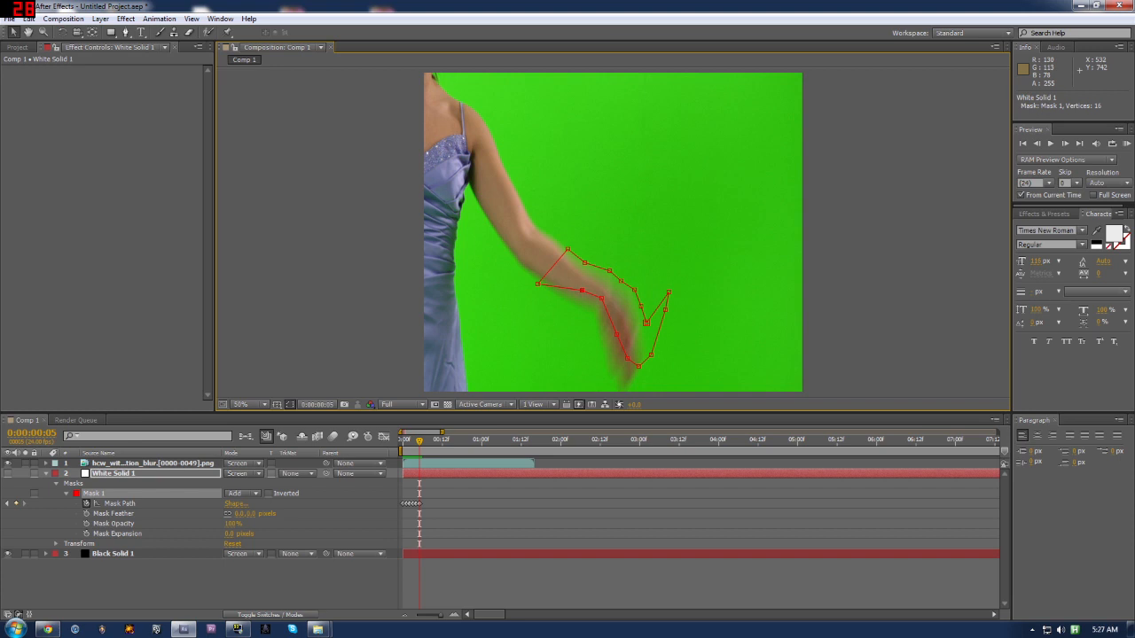
{"action": "left_click_drag", "start_coordinate": [580, 293], "coordinate": [587, 309]}
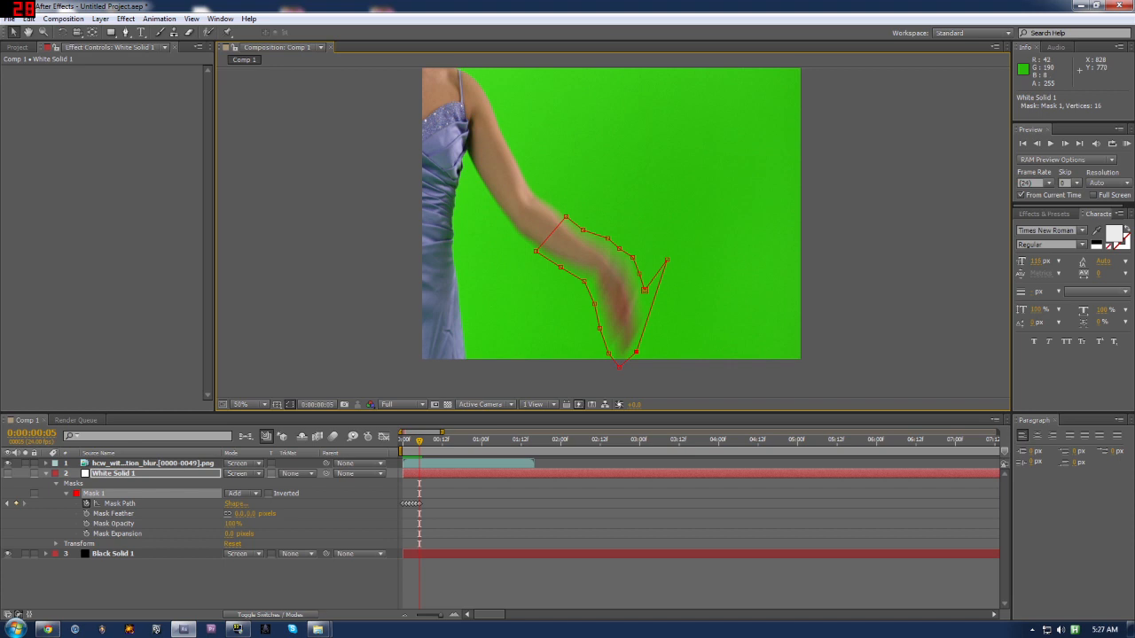
{"action": "left_click_drag", "start_coordinate": [667, 259], "coordinate": [645, 290]}
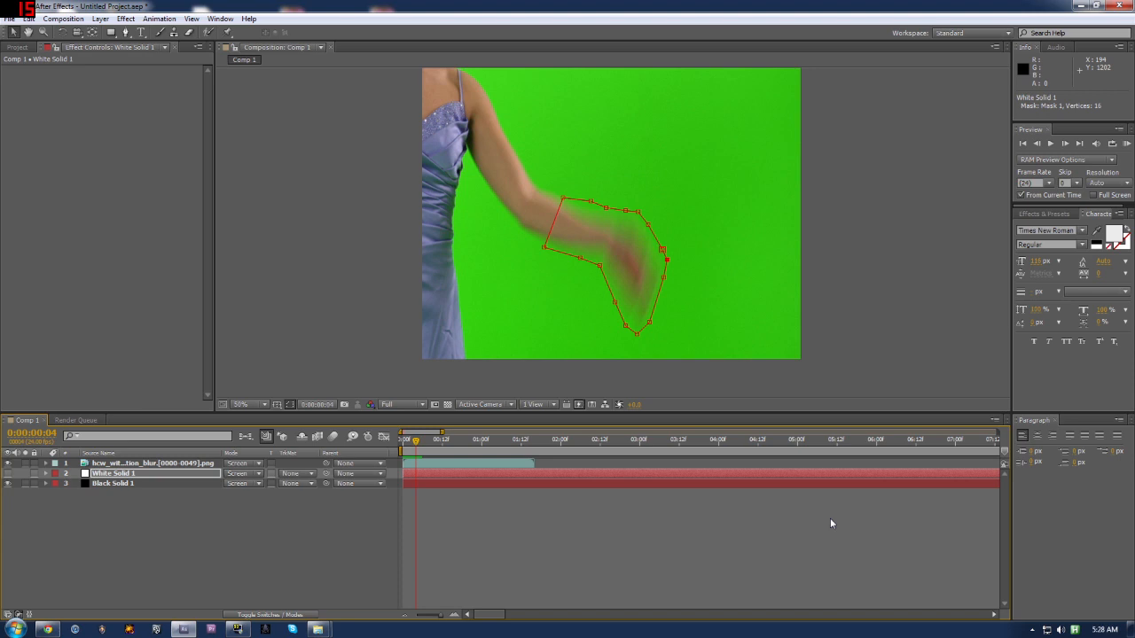
{"action": "mouse_move", "coordinate": [594, 456]}
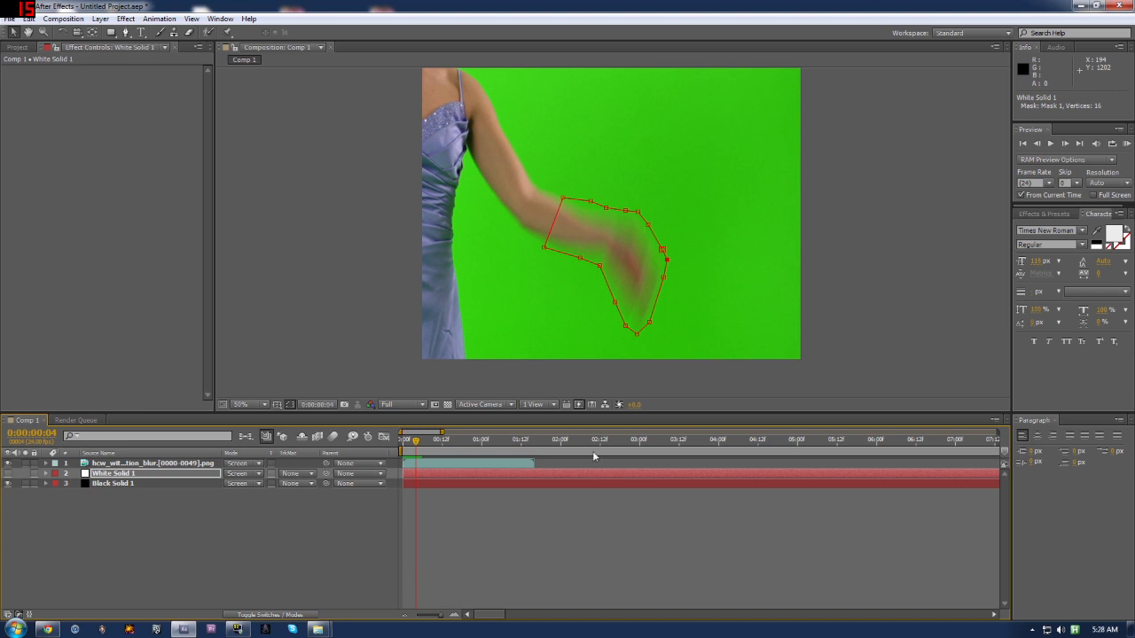
{"action": "mouse_move", "coordinate": [594, 455]}
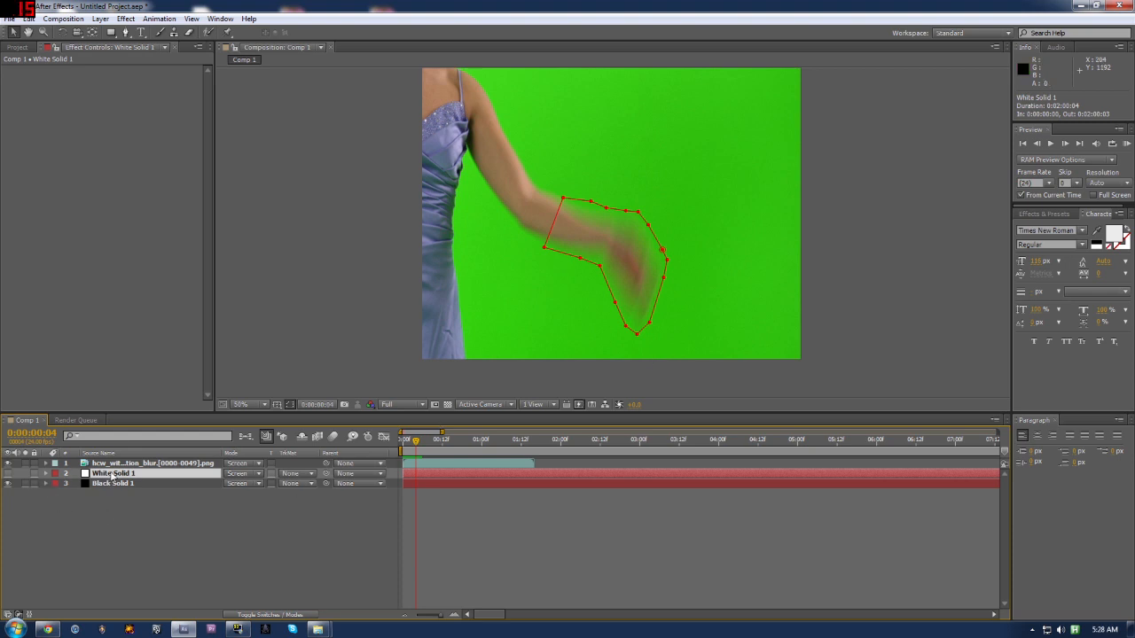
- Move the adjustment layer beneath the footage layer and browse Blur & Sharpen for Fast Blur
{"action": "left_click", "coordinate": [104, 18]}
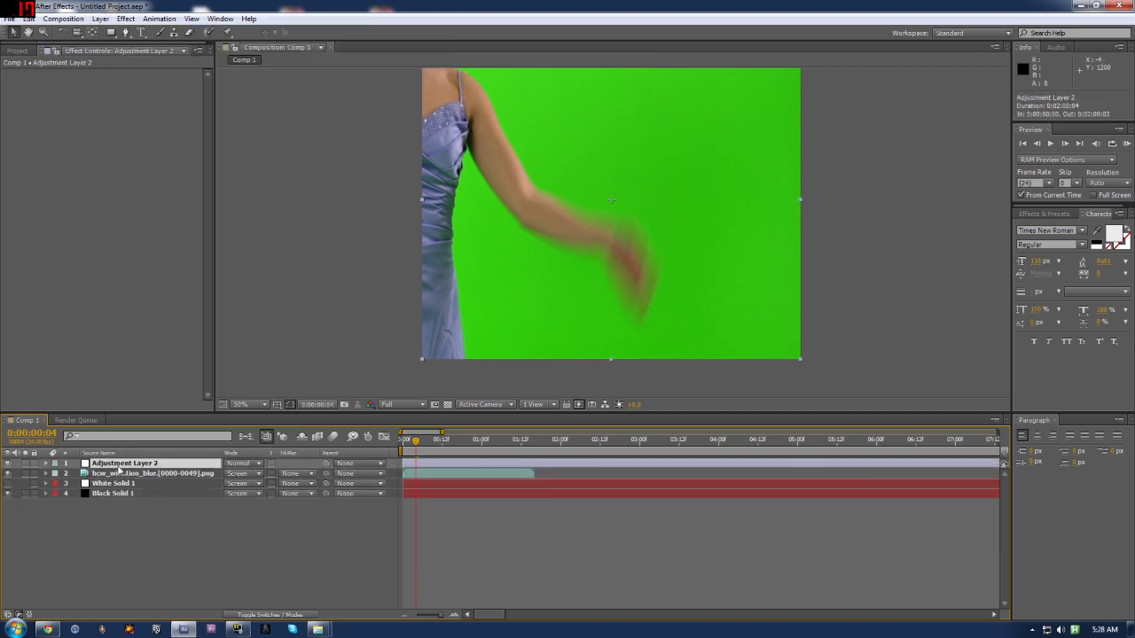
{"action": "left_click_drag", "start_coordinate": [124, 463], "coordinate": [124, 474]}
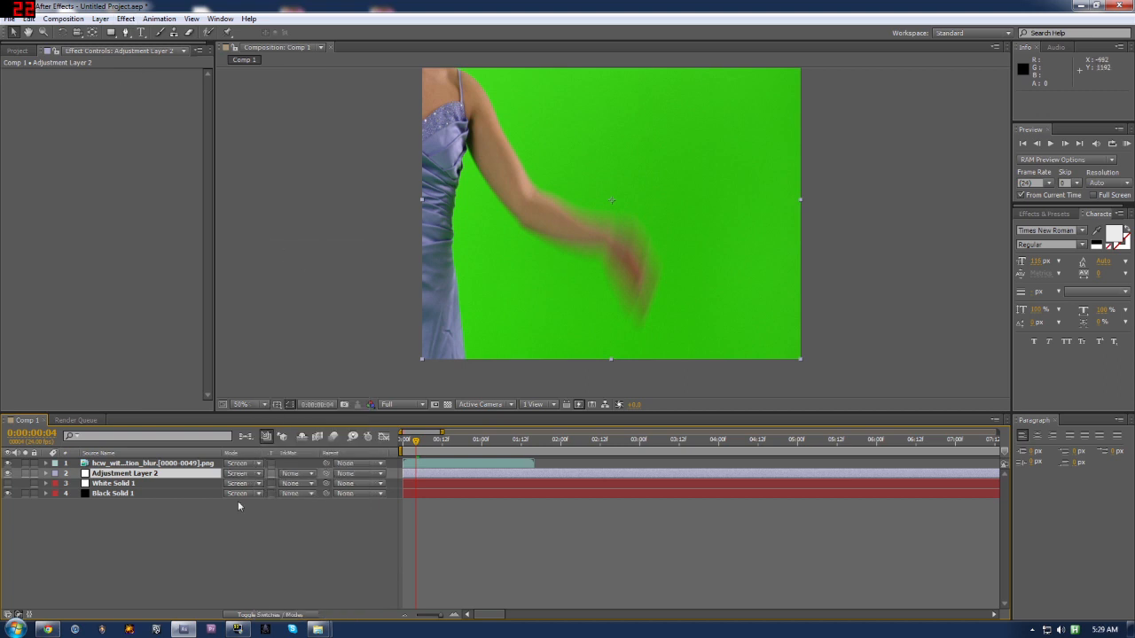
{"action": "left_click", "coordinate": [125, 18]}
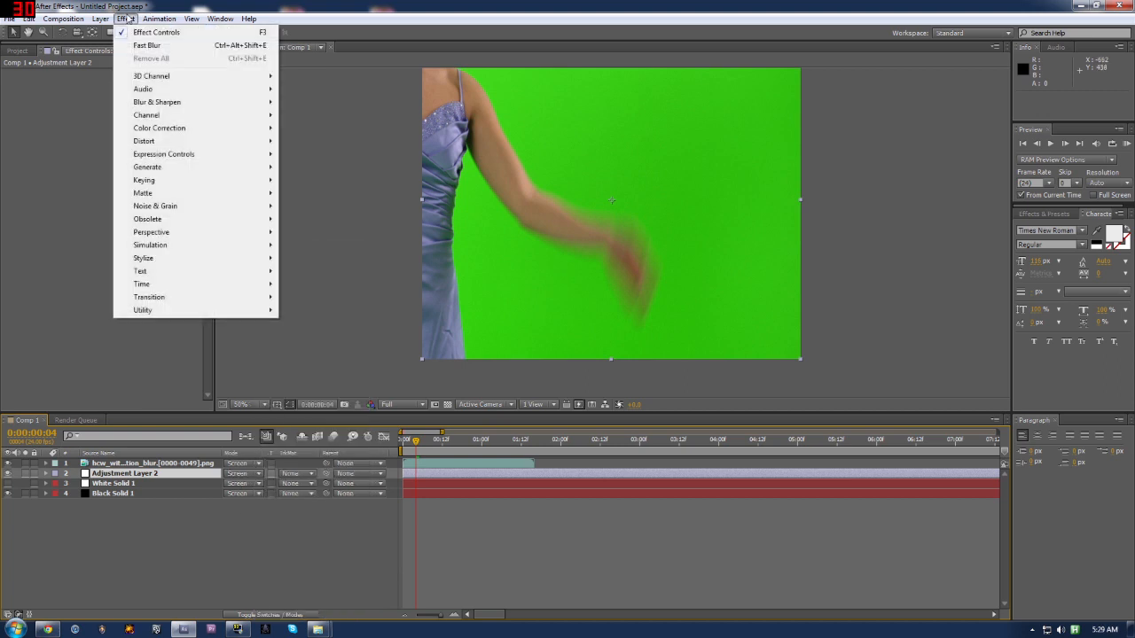
{"action": "mouse_move", "coordinate": [156, 101]}
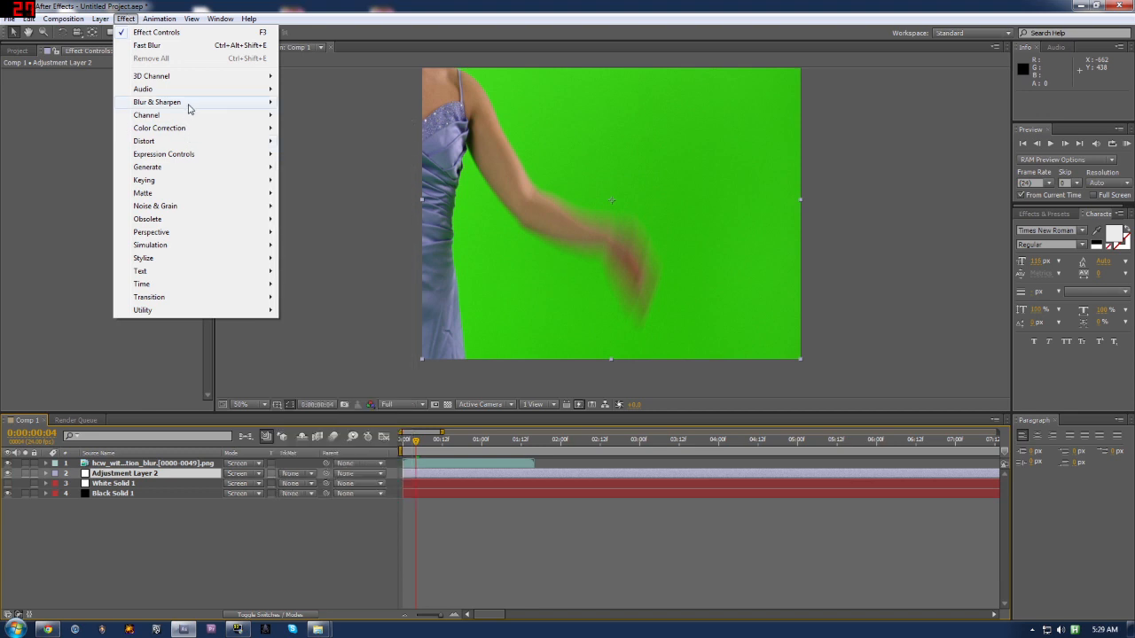
{"action": "left_click", "coordinate": [146, 45]}
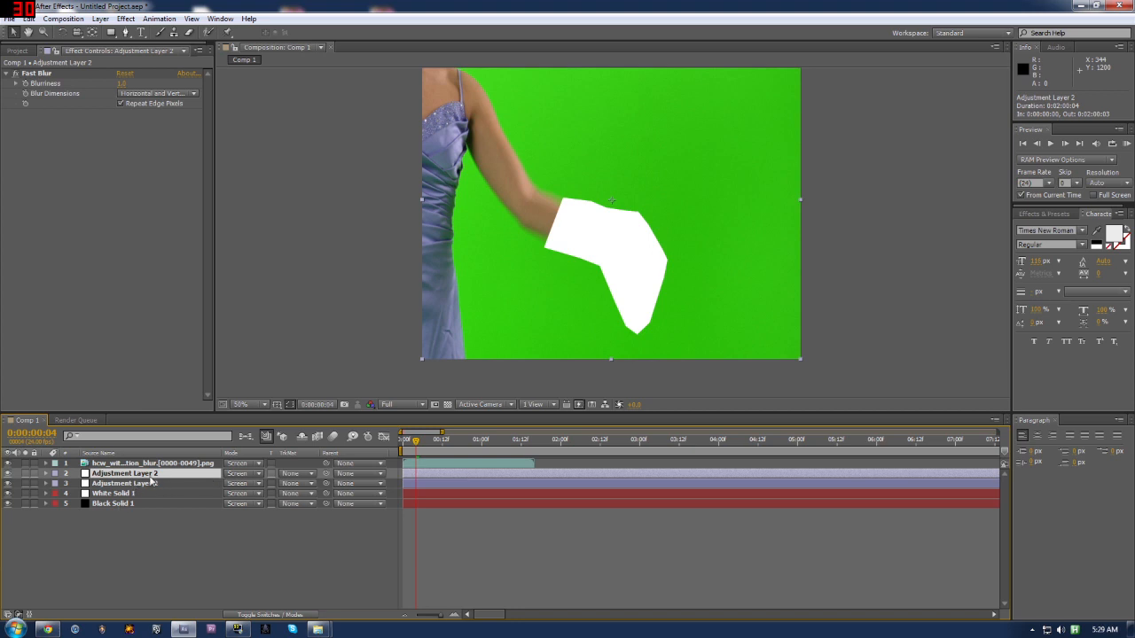
- Duplicate the blurred adjustment layer into four copies, then reveal White Solid 1's mask properties
{"action": "left_click", "coordinate": [125, 82]}
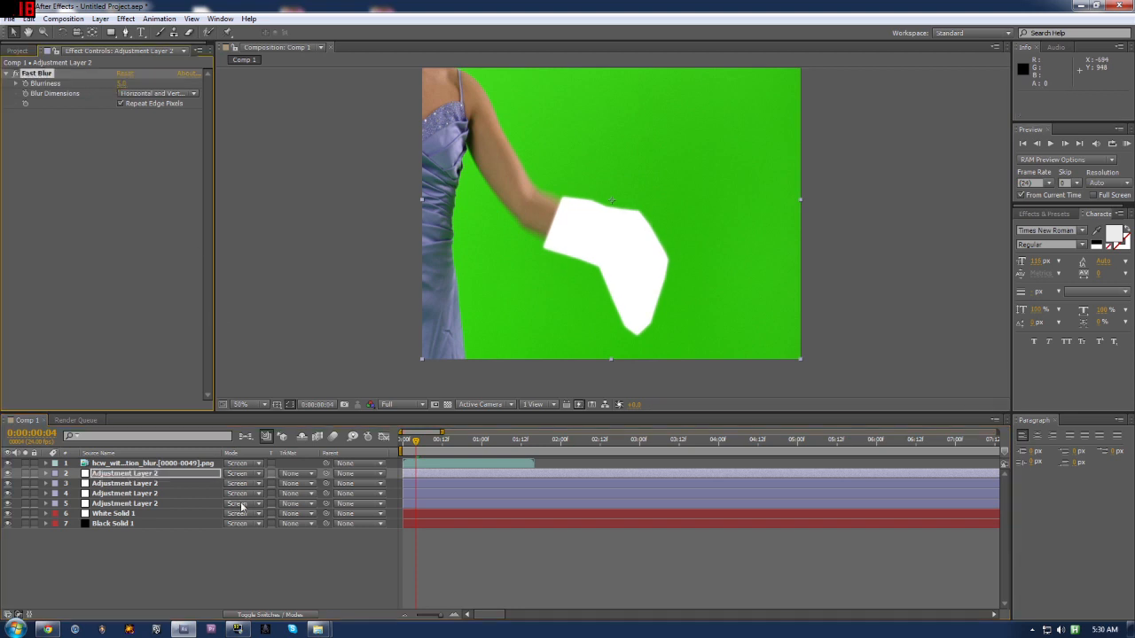
{"action": "left_click", "coordinate": [113, 514]}
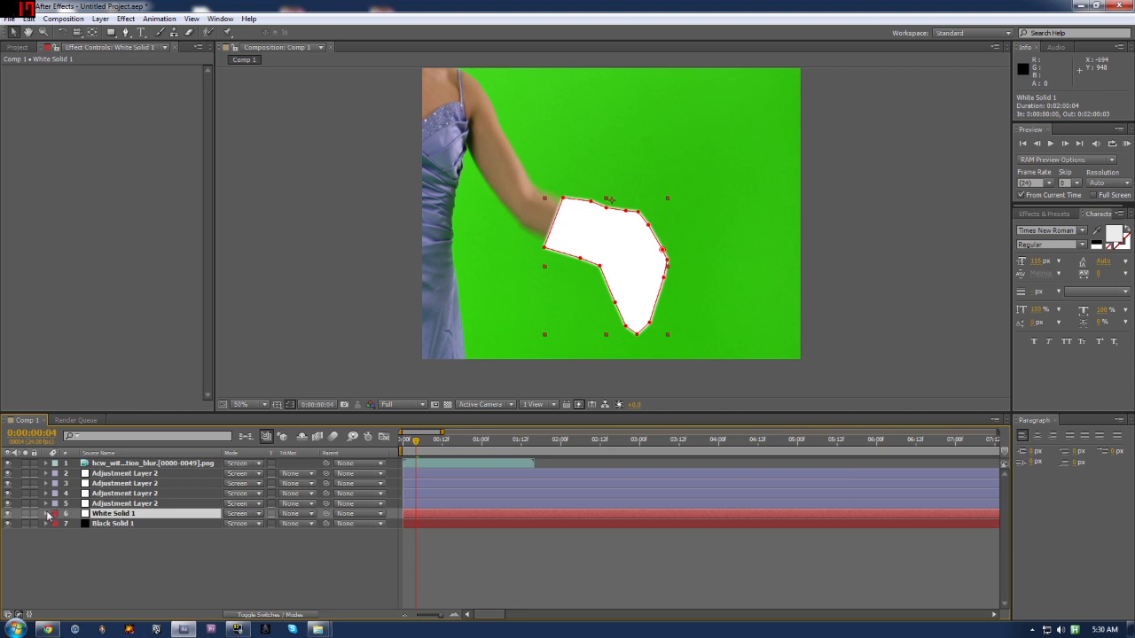
{"action": "left_click", "coordinate": [45, 513]}
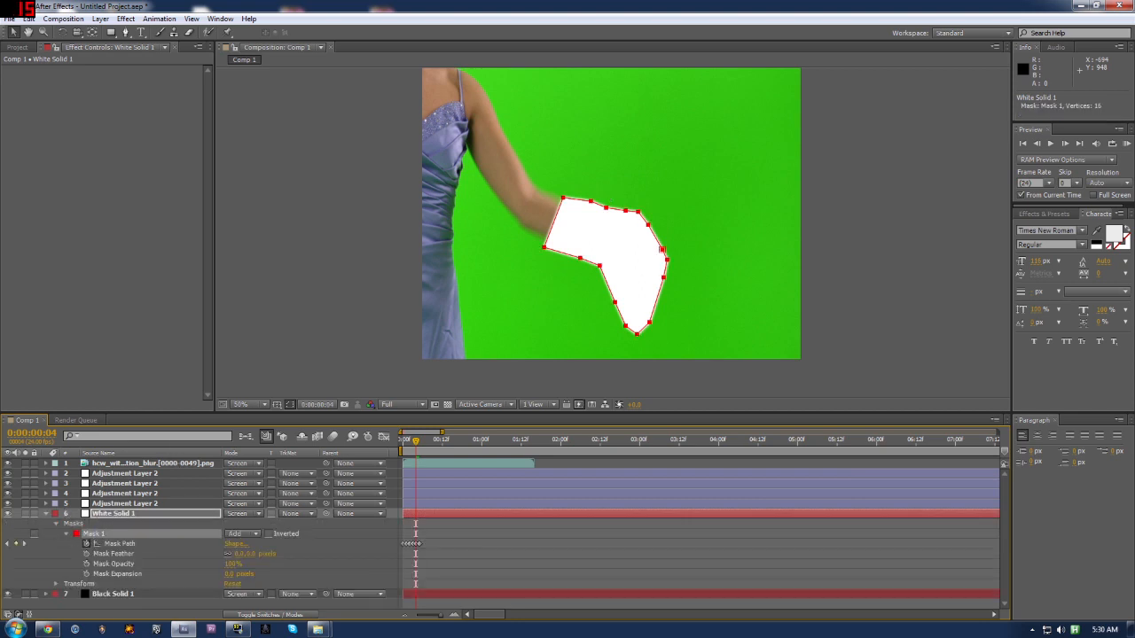
- Open the Effect menu's list of categories for the masked white solid
{"action": "left_click", "coordinate": [126, 18]}
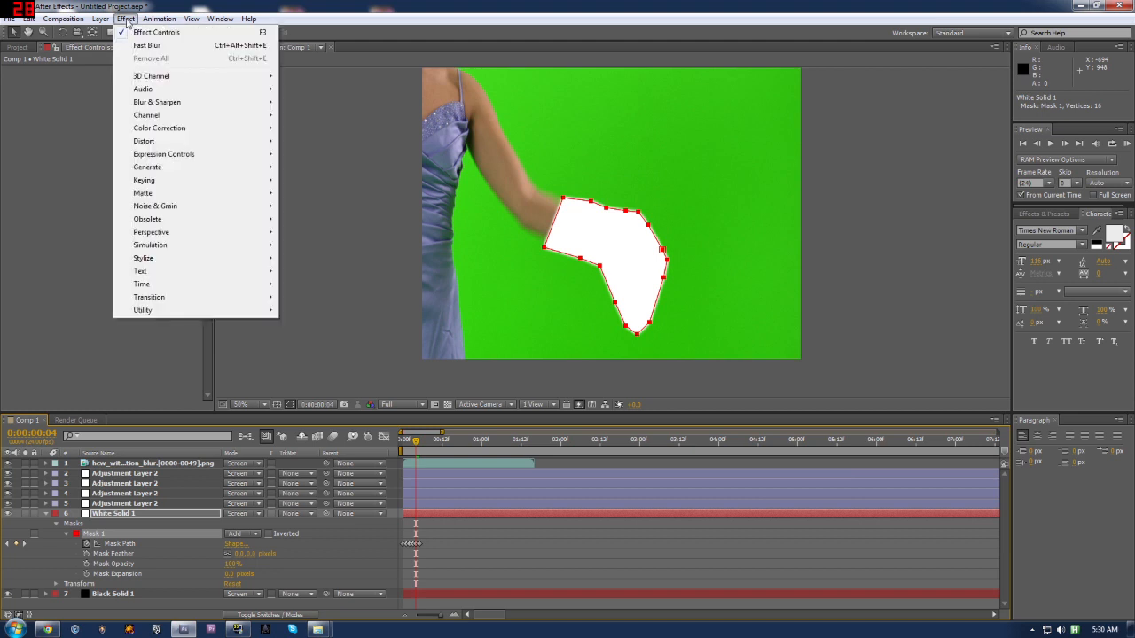
{"action": "mouse_move", "coordinate": [175, 115]}
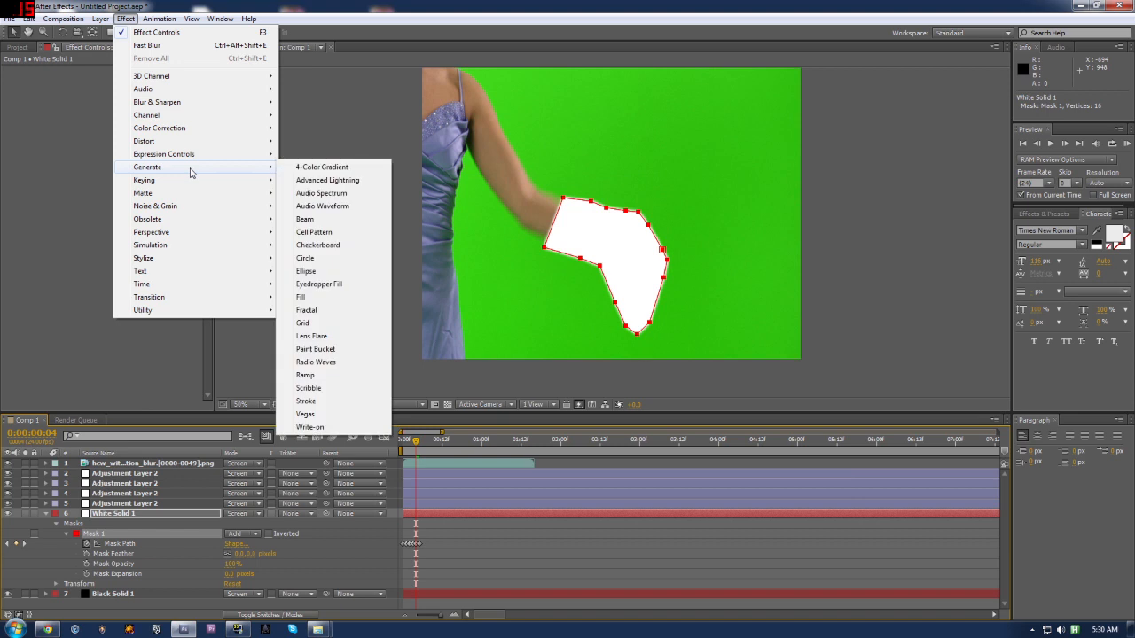
{"action": "mouse_move", "coordinate": [195, 245]}
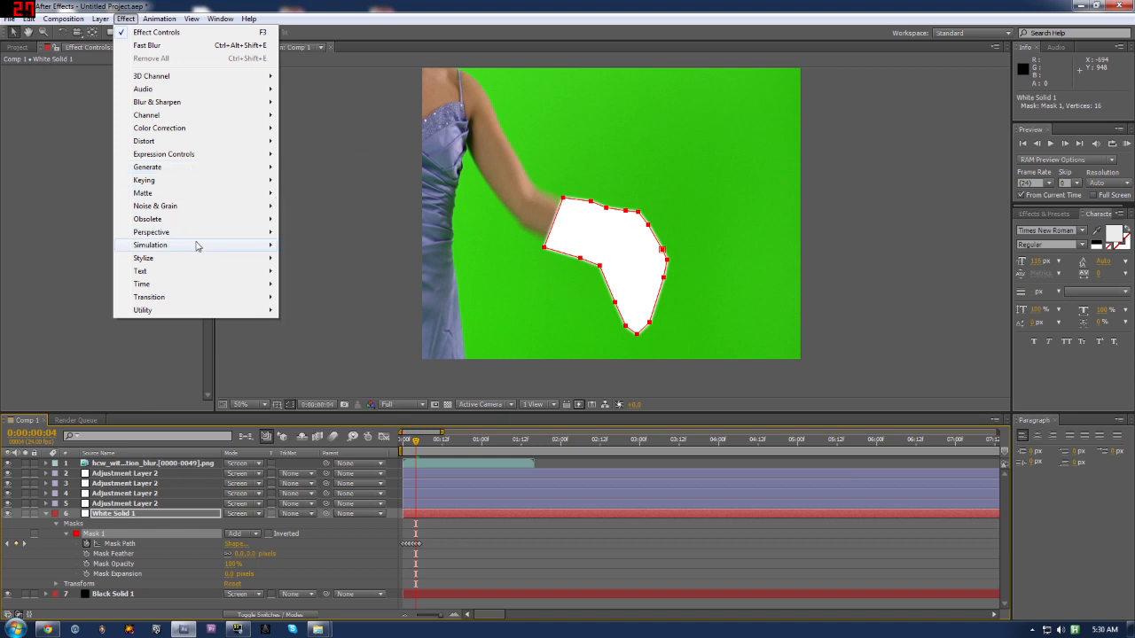
{"action": "mouse_move", "coordinate": [143, 258]}
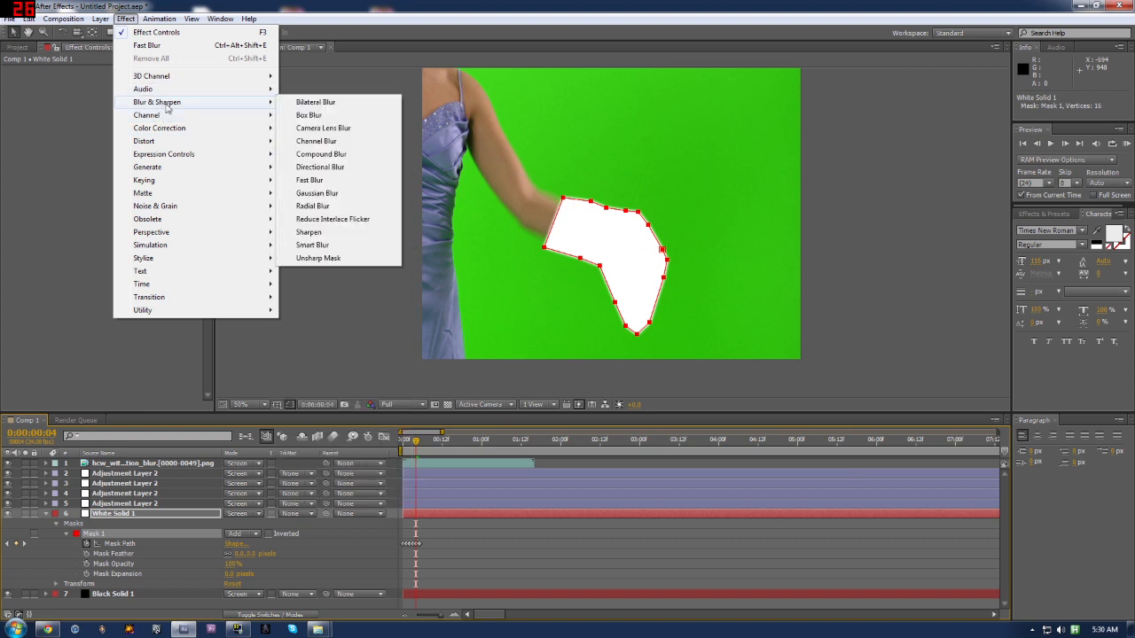
{"action": "mouse_move", "coordinate": [164, 153]}
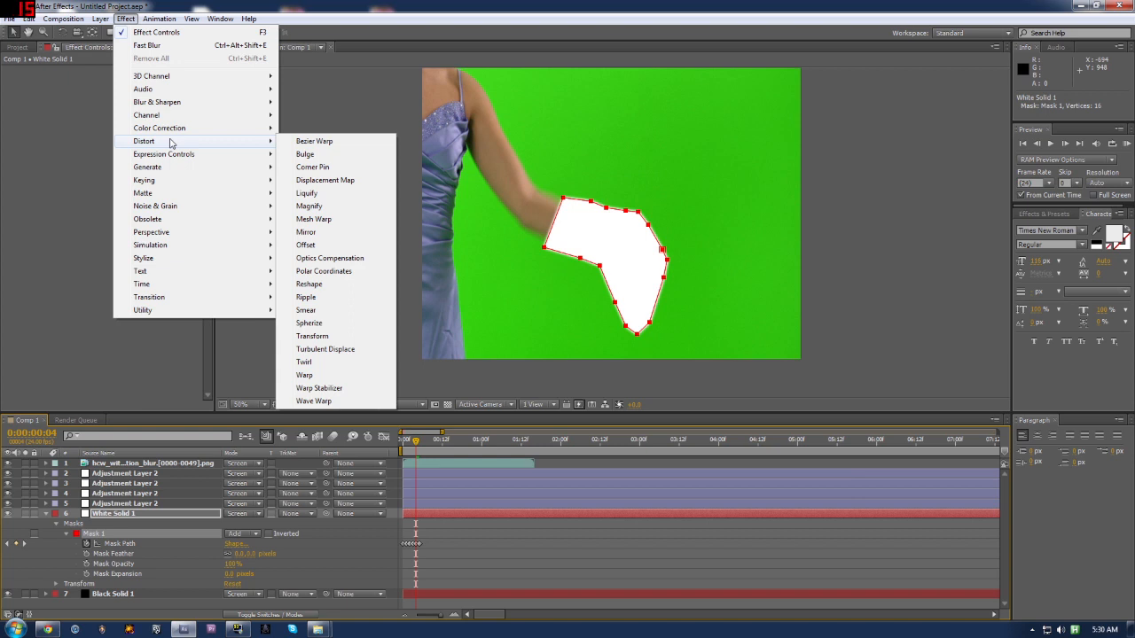
{"action": "mouse_move", "coordinate": [164, 153]}
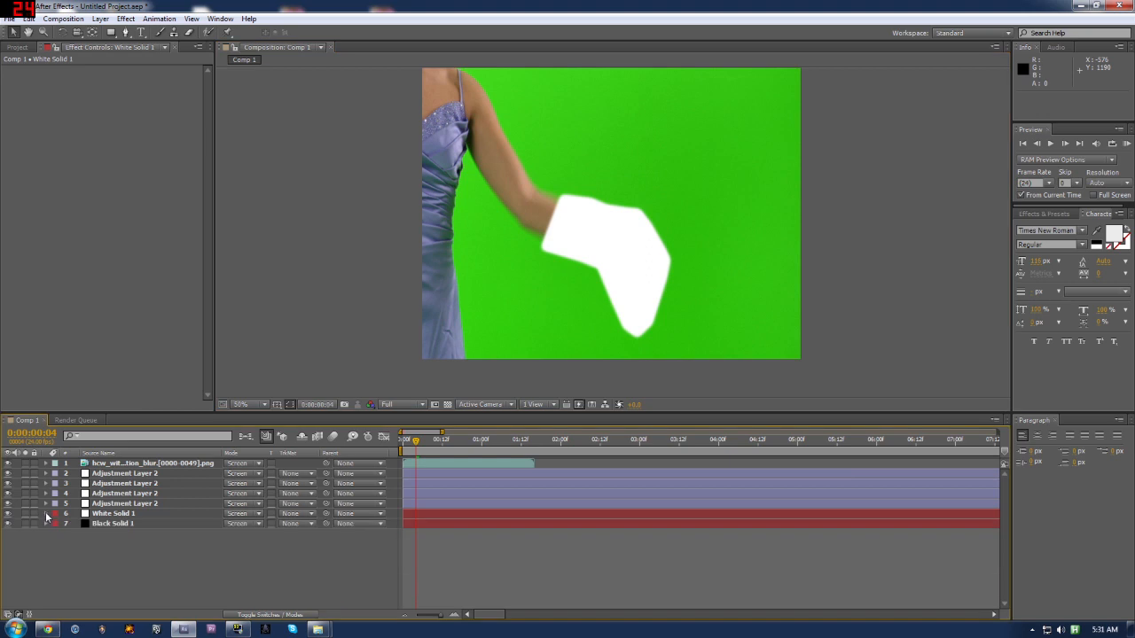
- Duplicate the blurred Adjustment Layer 2 to make a fifth copy
{"action": "left_click", "coordinate": [124, 473]}
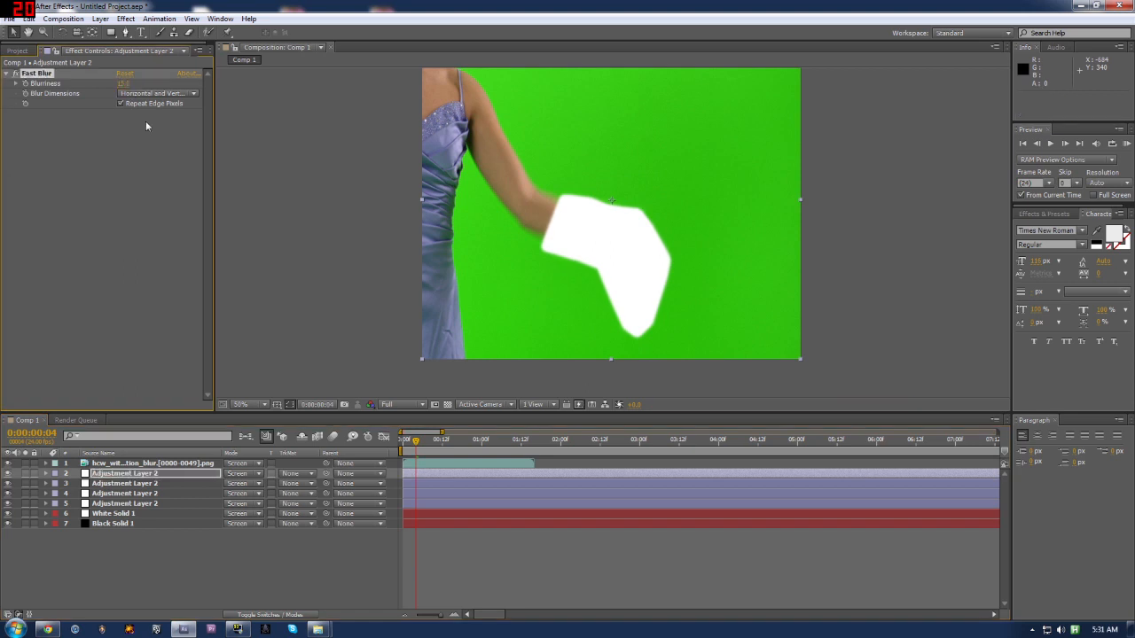
{"action": "left_click", "coordinate": [124, 474]}
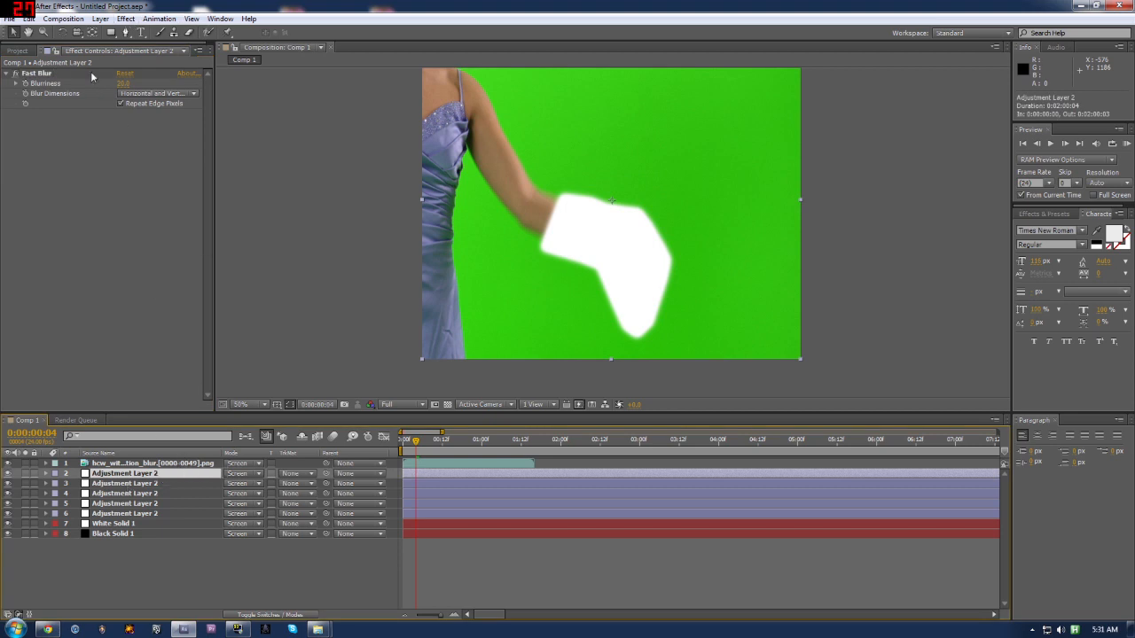
{"action": "left_click", "coordinate": [135, 17]}
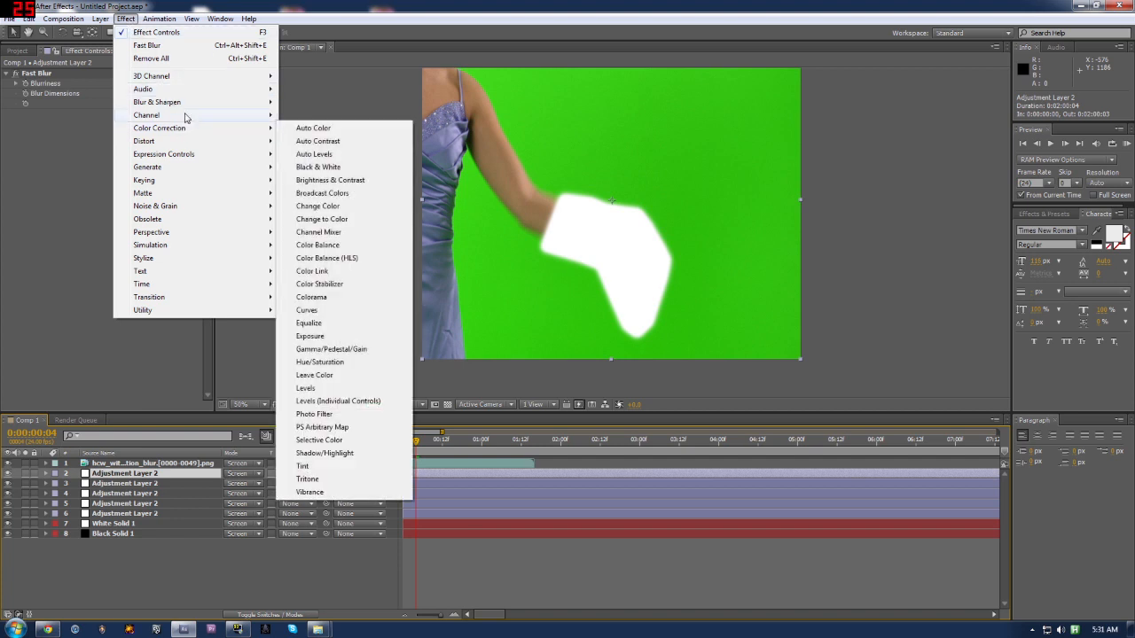
{"action": "mouse_move", "coordinate": [233, 115]}
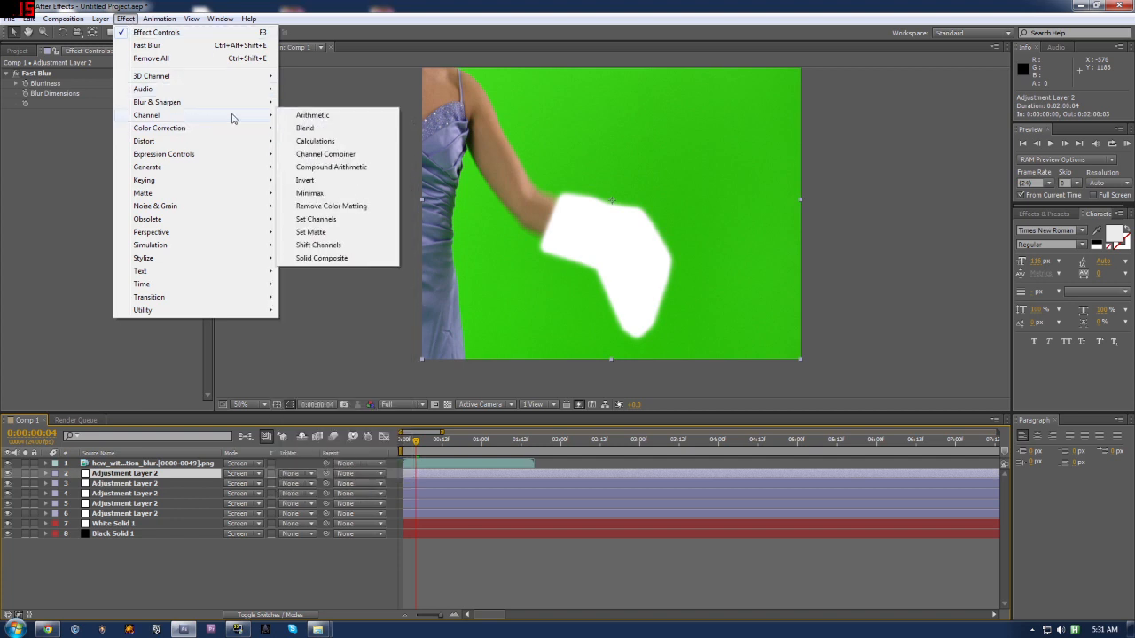
{"action": "mouse_move", "coordinate": [159, 128]}
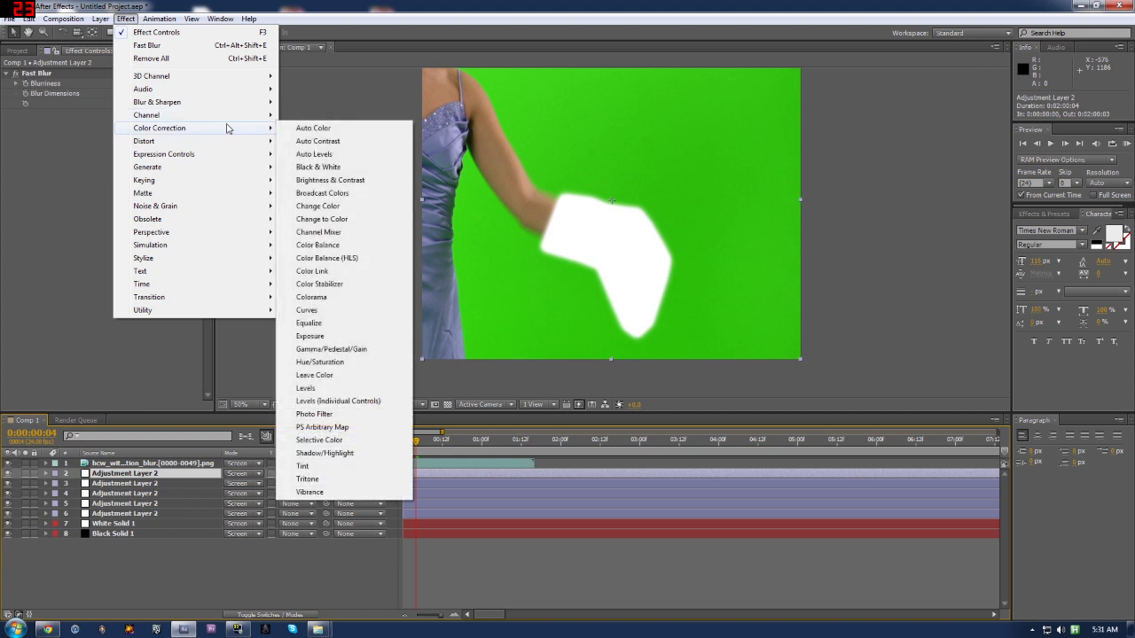
{"action": "mouse_move", "coordinate": [318, 141]}
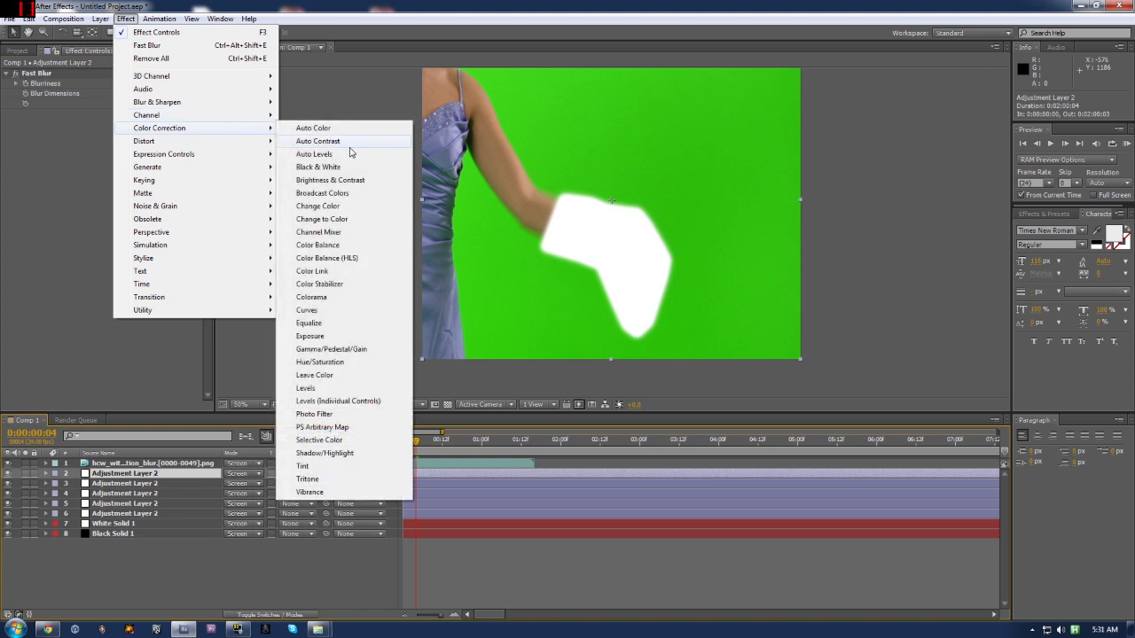
{"action": "mouse_move", "coordinate": [317, 231]}
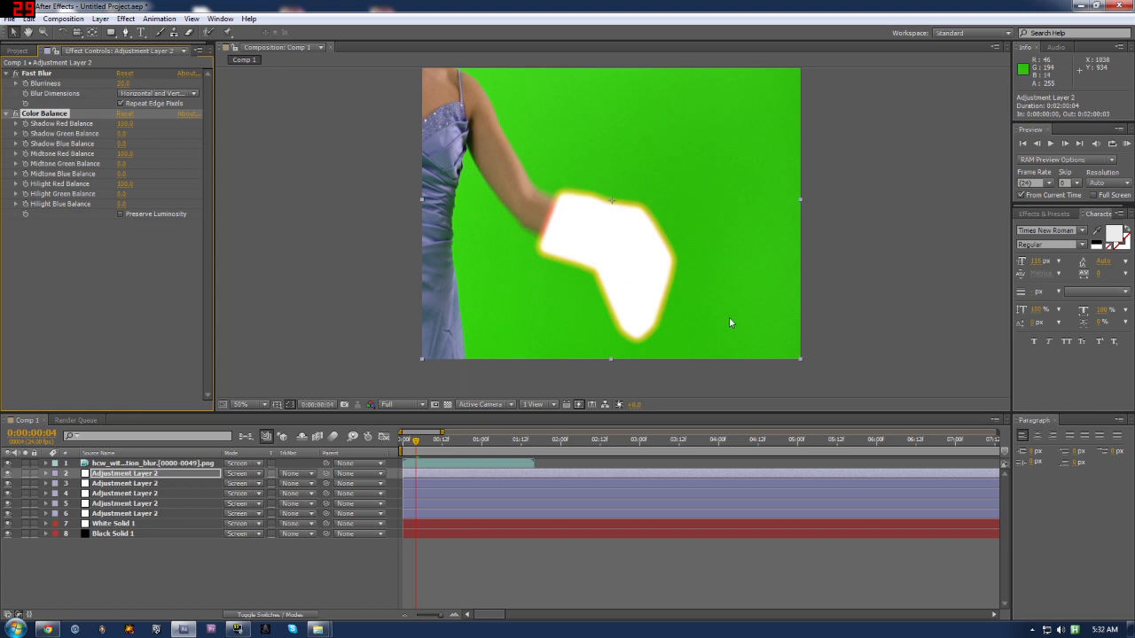
{"action": "mouse_move", "coordinate": [672, 290]}
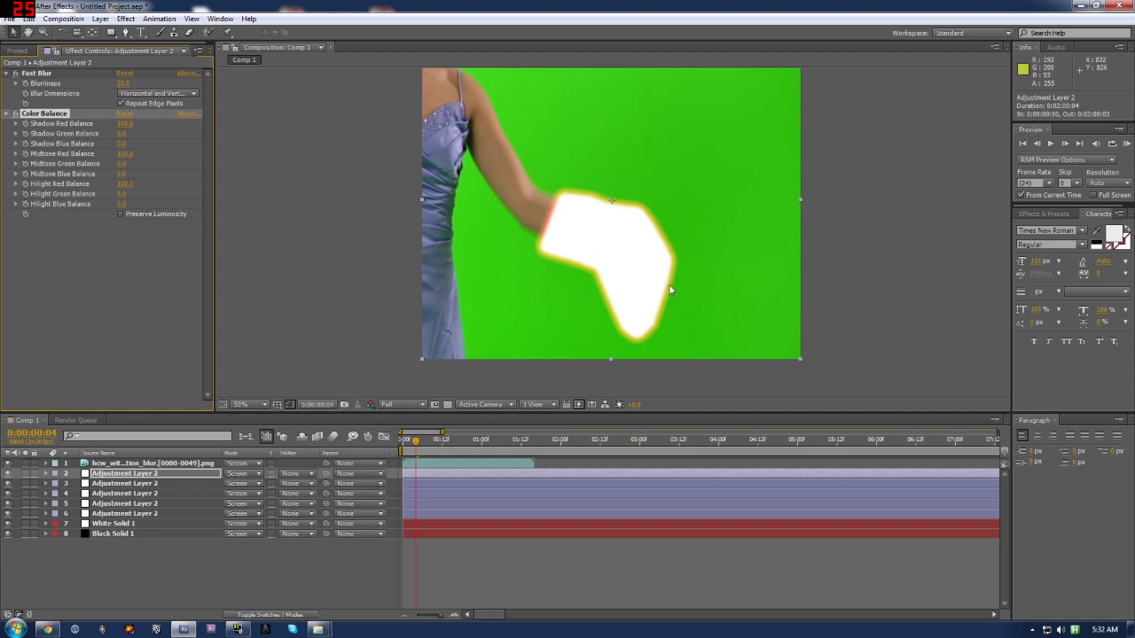
{"action": "mouse_move", "coordinate": [691, 271]}
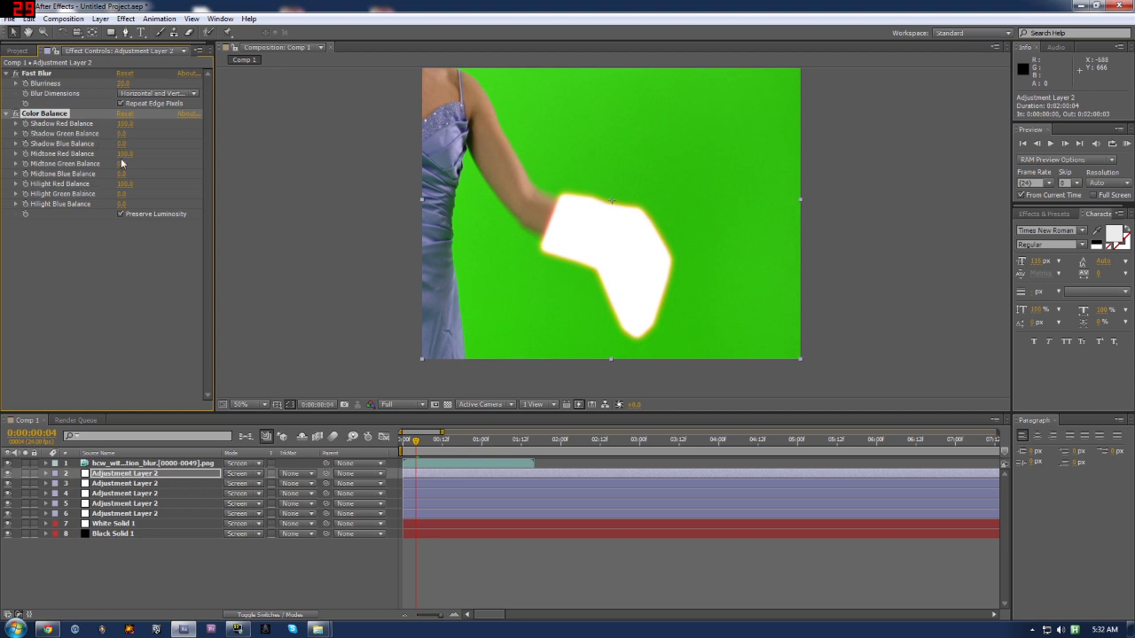
{"action": "mouse_move", "coordinate": [148, 183]}
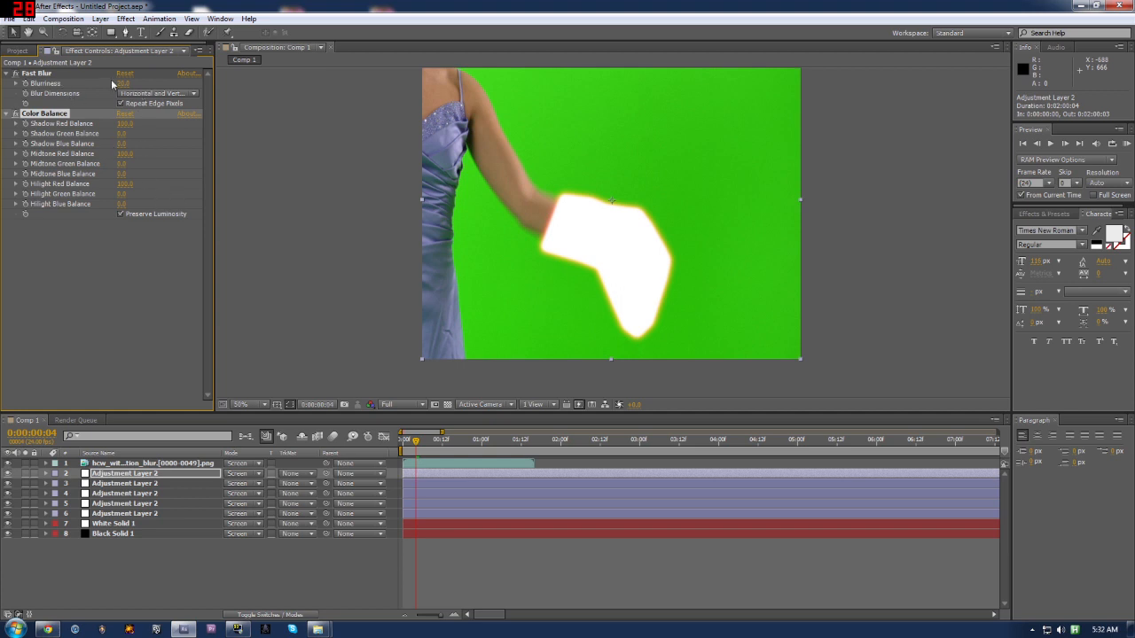
- Raise the top adjustment layer's Fast Blur Blurriness to 50
{"action": "left_click", "coordinate": [124, 84]}
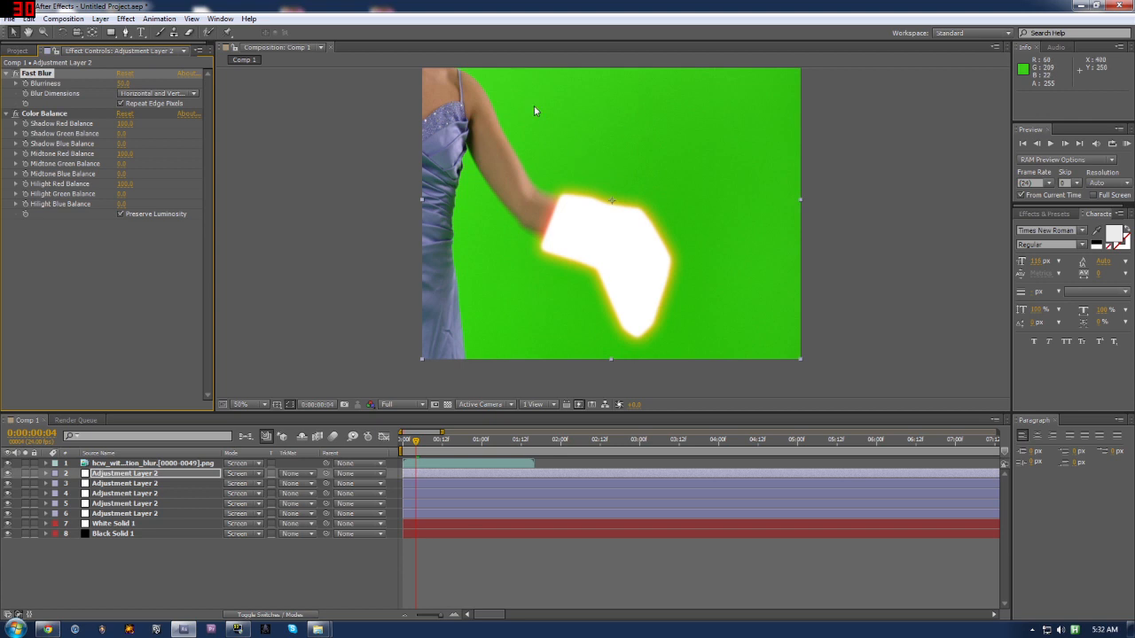
{"action": "mouse_move", "coordinate": [683, 307]}
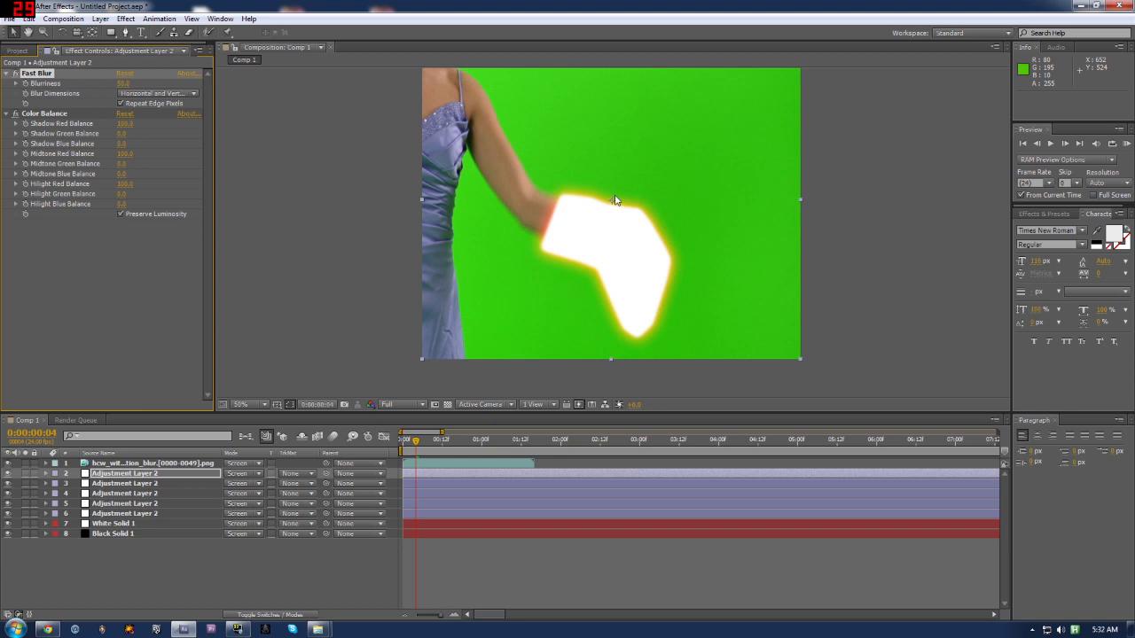
{"action": "mouse_move", "coordinate": [568, 201]}
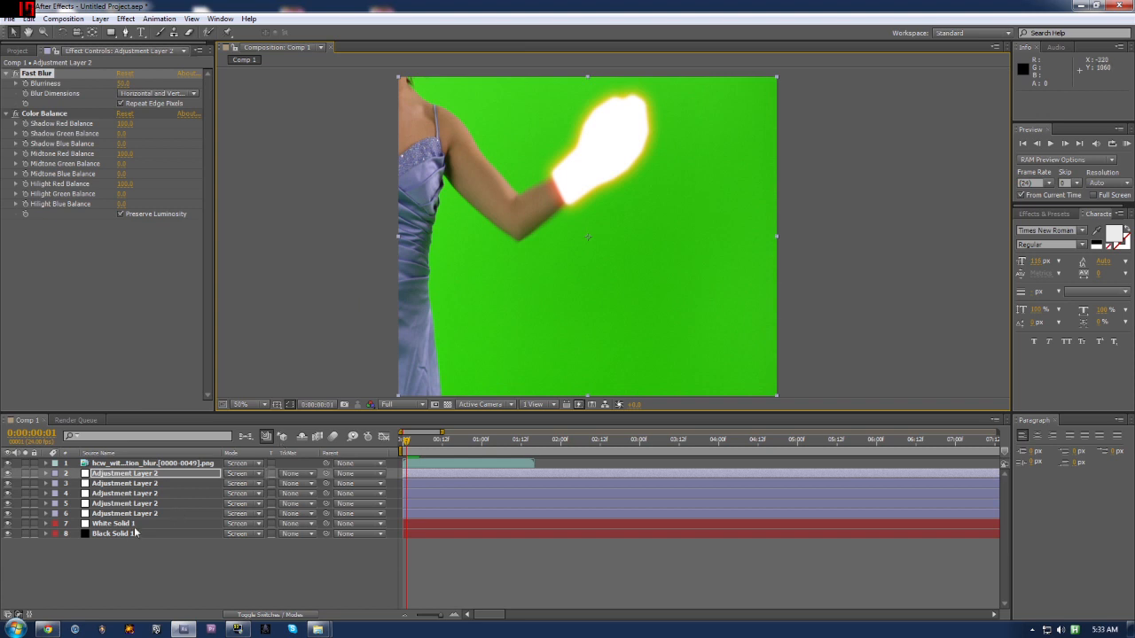
{"action": "mouse_move", "coordinate": [140, 533]}
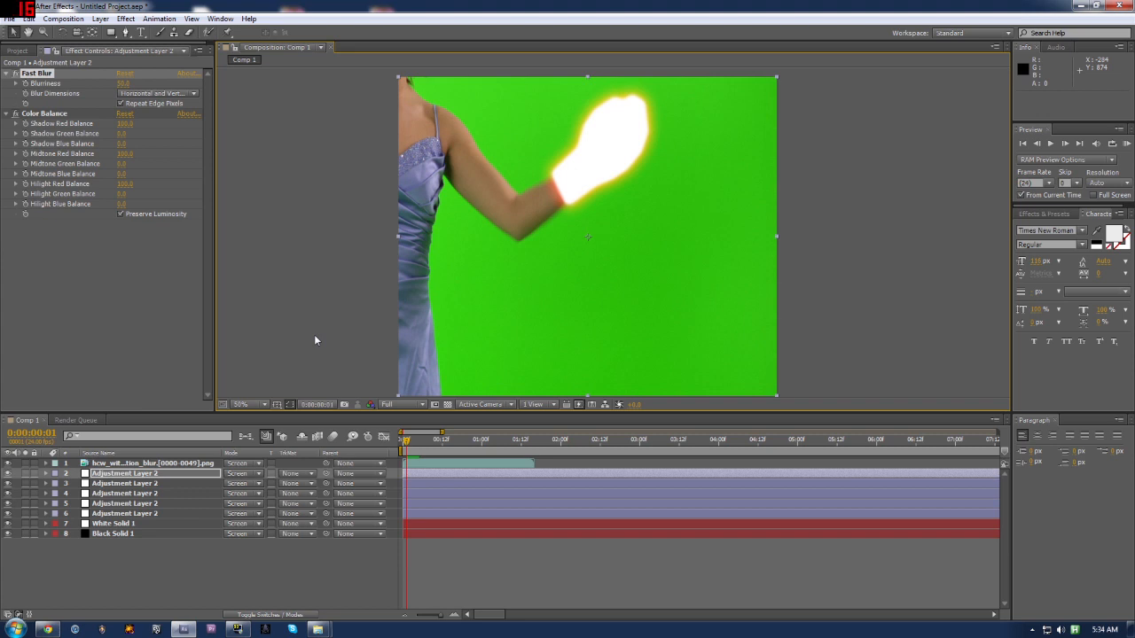
{"action": "mouse_move", "coordinate": [431, 182]}
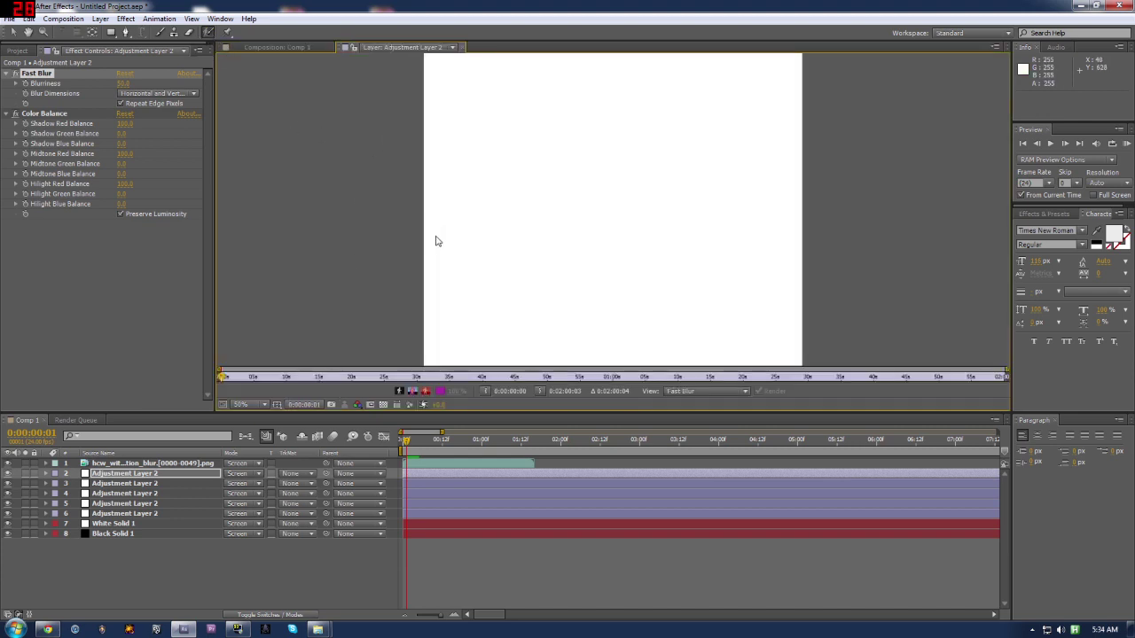
- Open the green-screen footage layer in its own Layer viewer for rotoscoping
{"action": "left_click", "coordinate": [284, 47]}
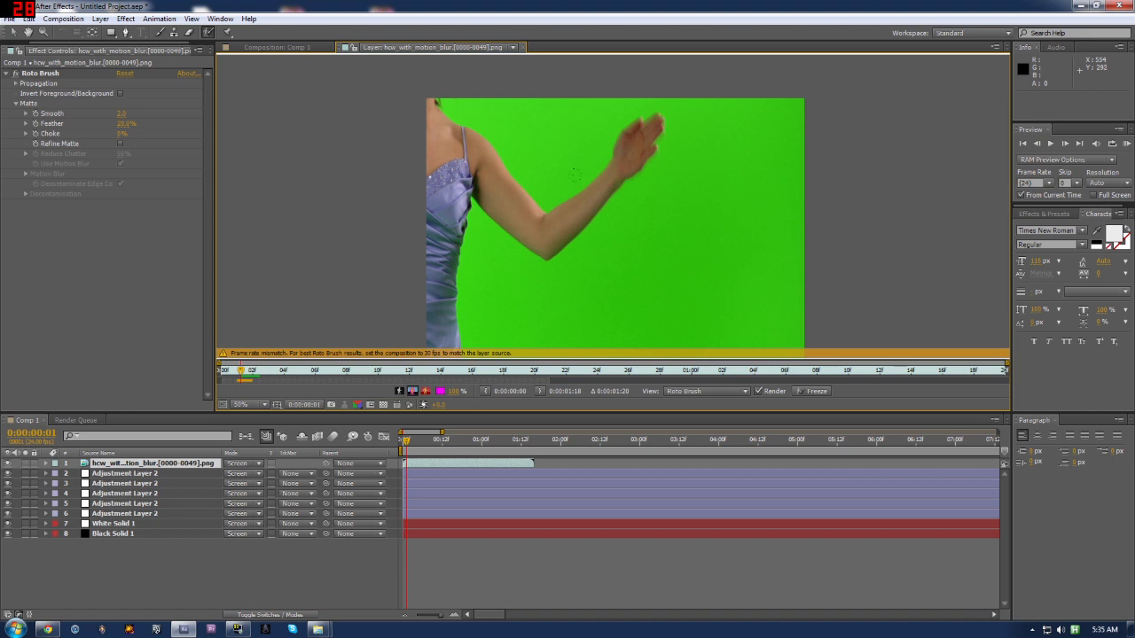
{"action": "mouse_move", "coordinate": [642, 223]}
{"action": "type", "text": "3"}
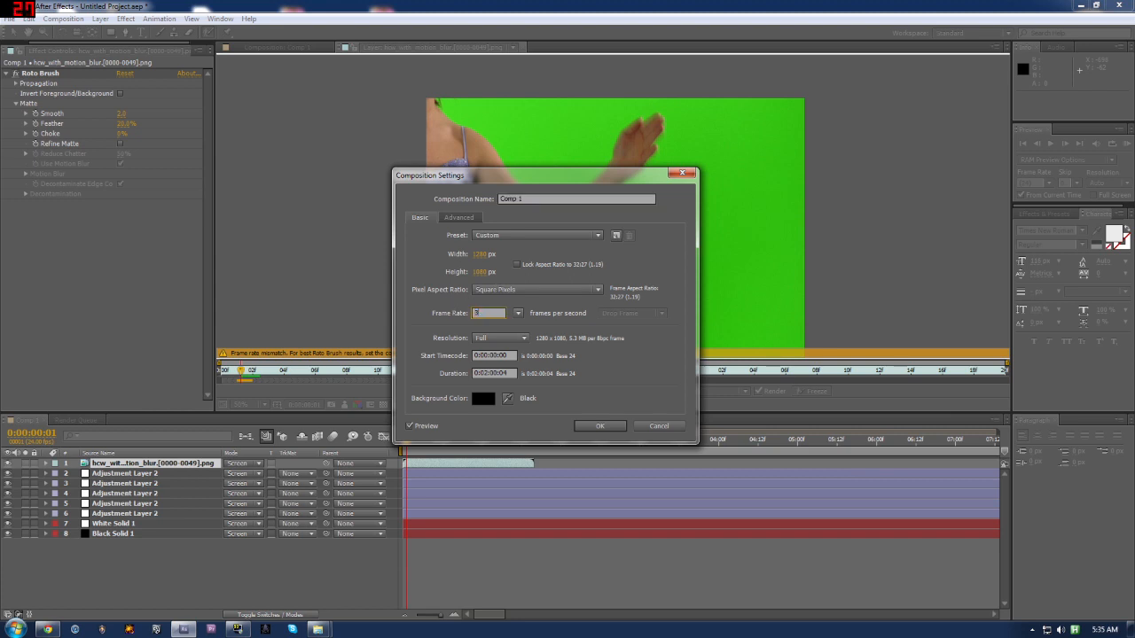
- Confirm 30 fps, then Roto Brush the arm and blurred hand, marking green as background
{"action": "left_click", "coordinate": [600, 426]}
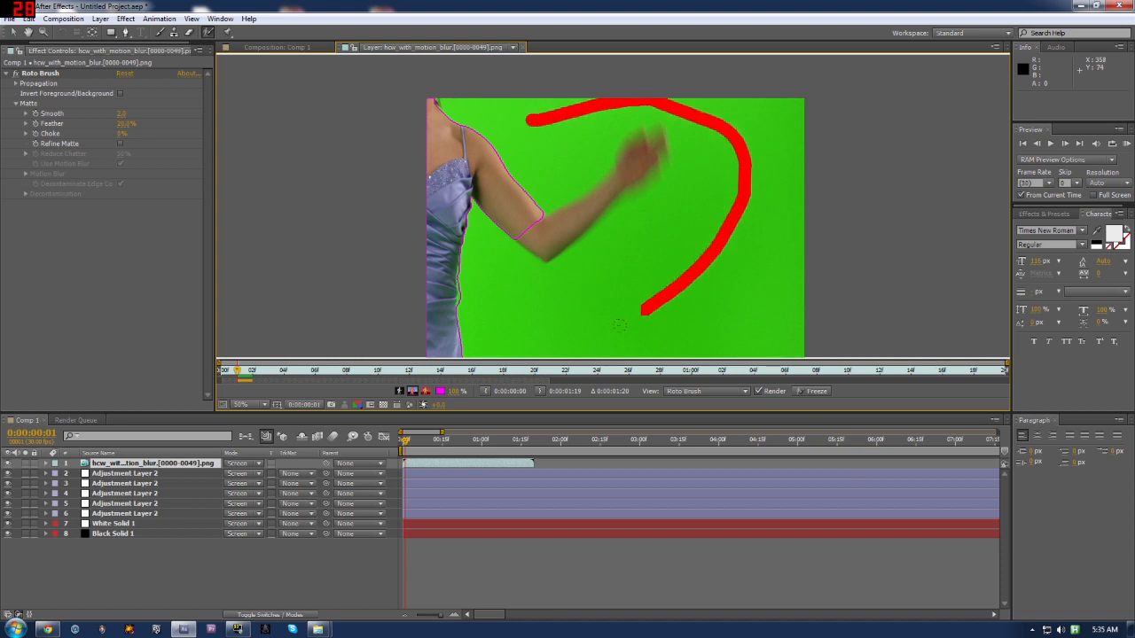
{"action": "left_click_drag", "start_coordinate": [550, 221], "coordinate": [620, 186]}
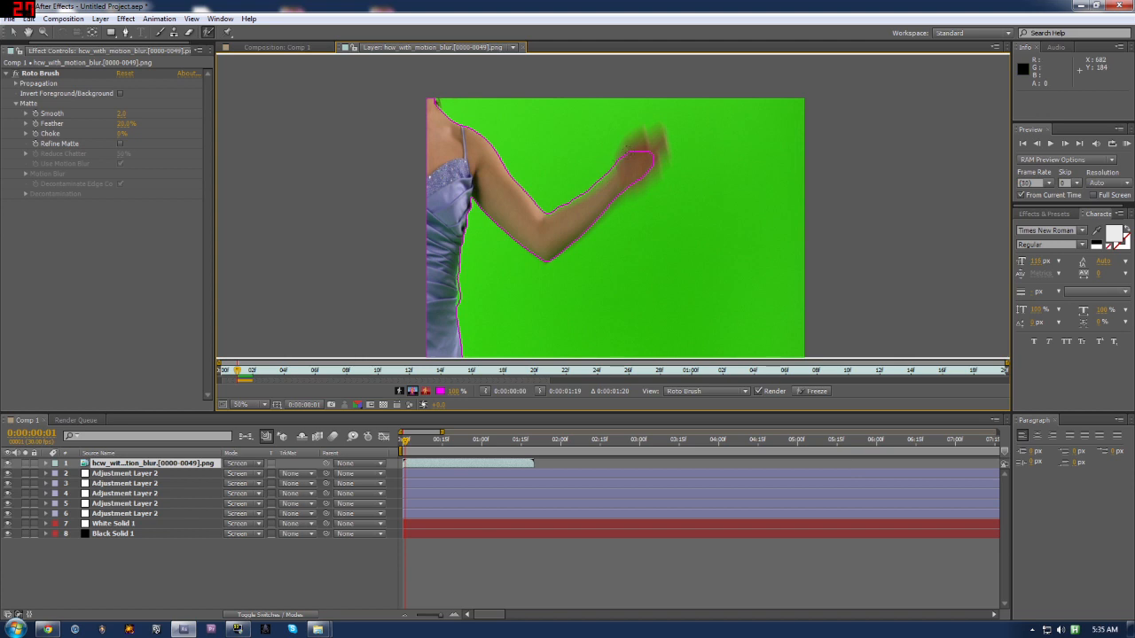
{"action": "left_click_drag", "start_coordinate": [621, 142], "coordinate": [665, 164]}
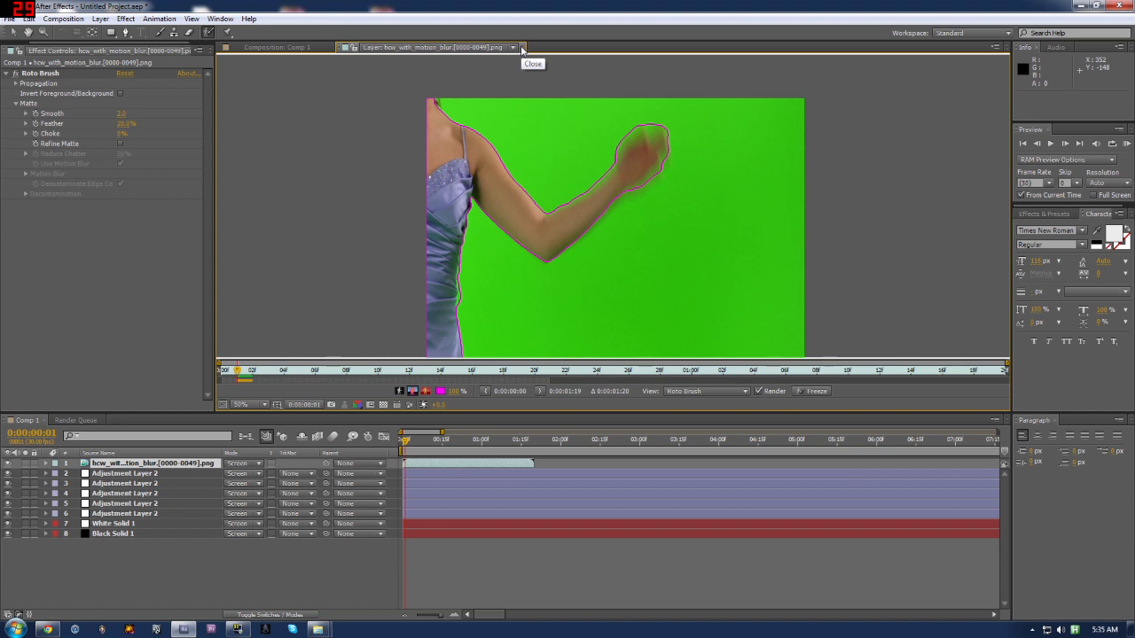
- Close the footage Layer panel to view Comp 1 with the glowing rotoscoped hand
{"action": "left_click", "coordinate": [534, 63]}
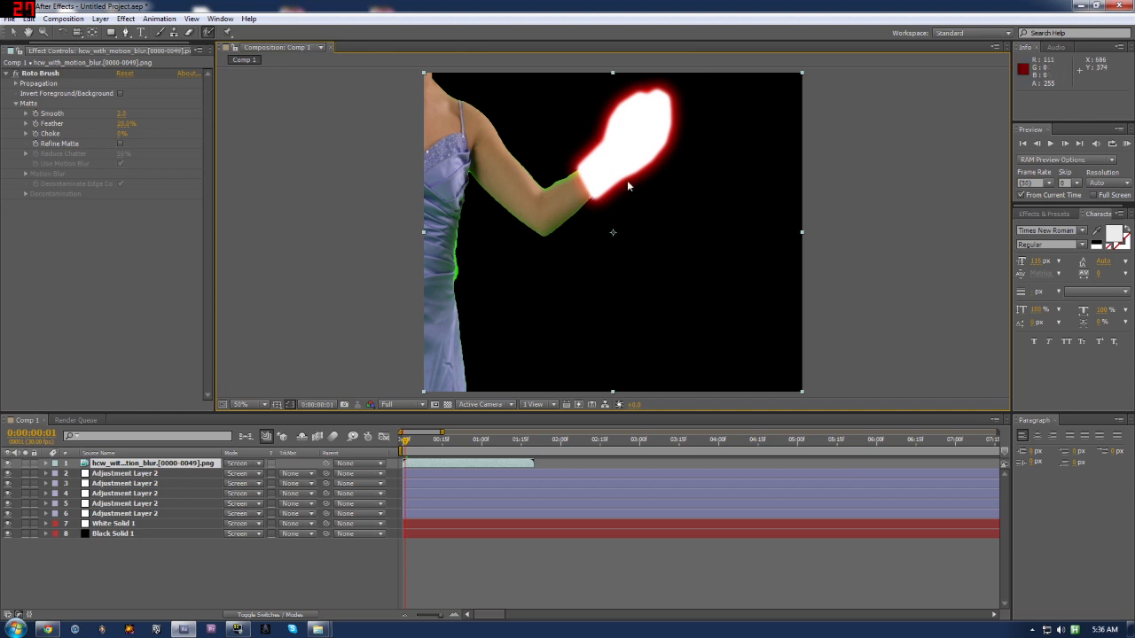
{"action": "mouse_move", "coordinate": [601, 243]}
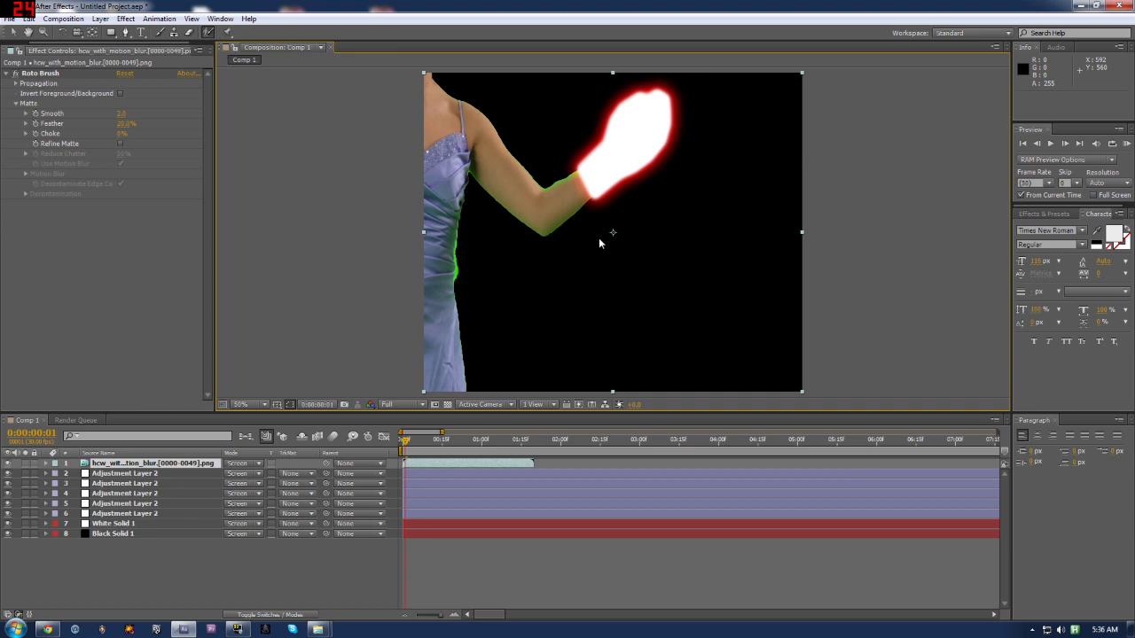
{"action": "mouse_move", "coordinate": [642, 180]}
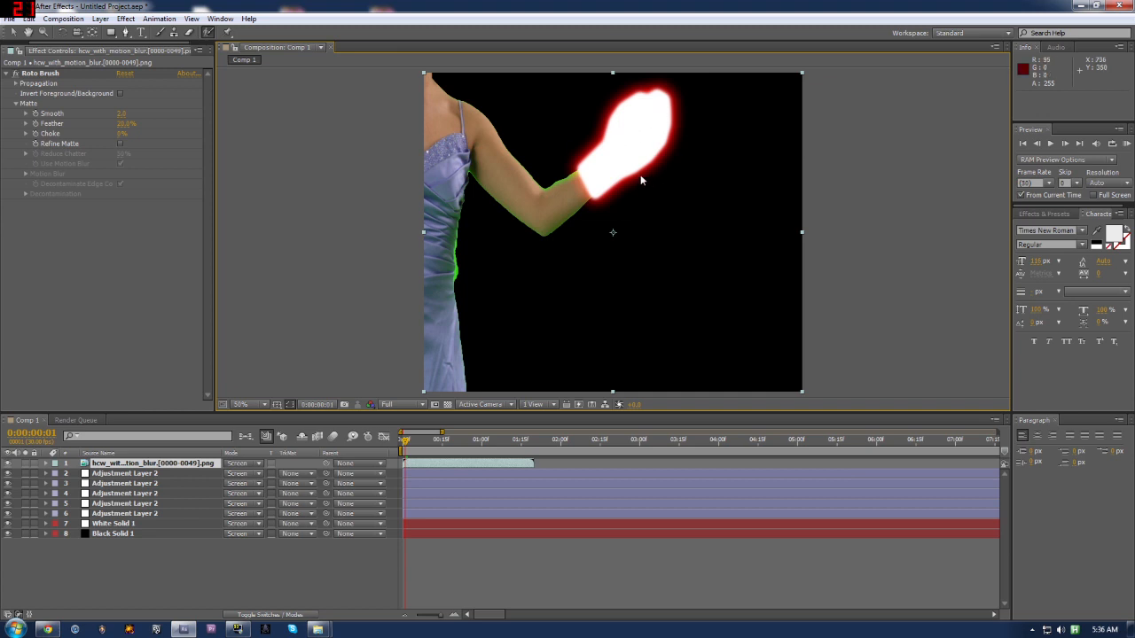
{"action": "mouse_move", "coordinate": [727, 258]}
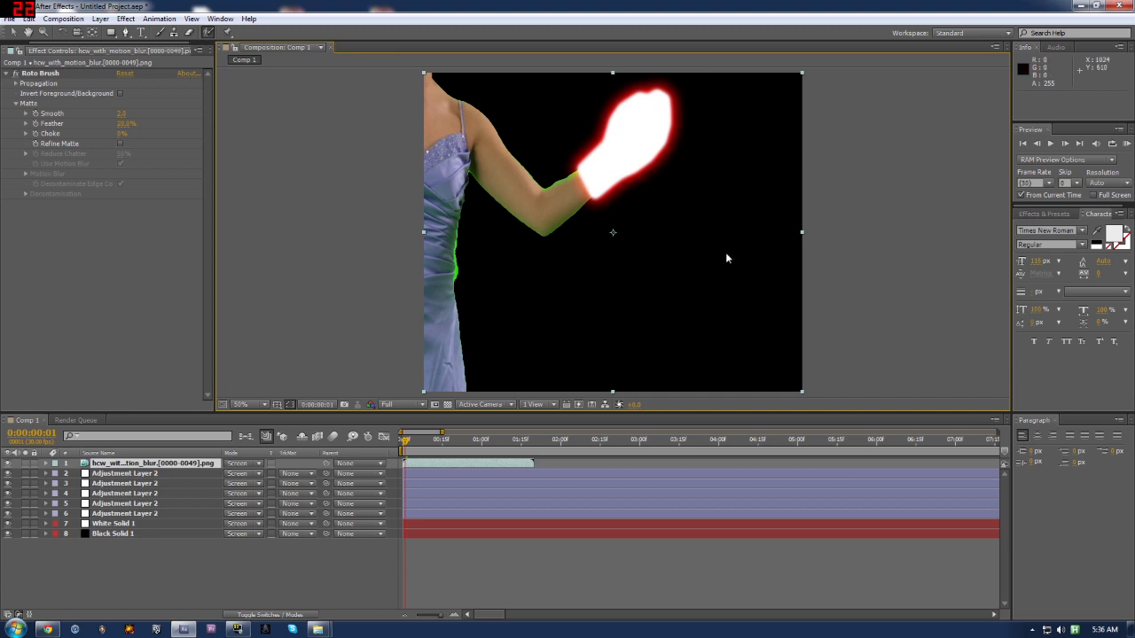
{"action": "mouse_move", "coordinate": [668, 188]}
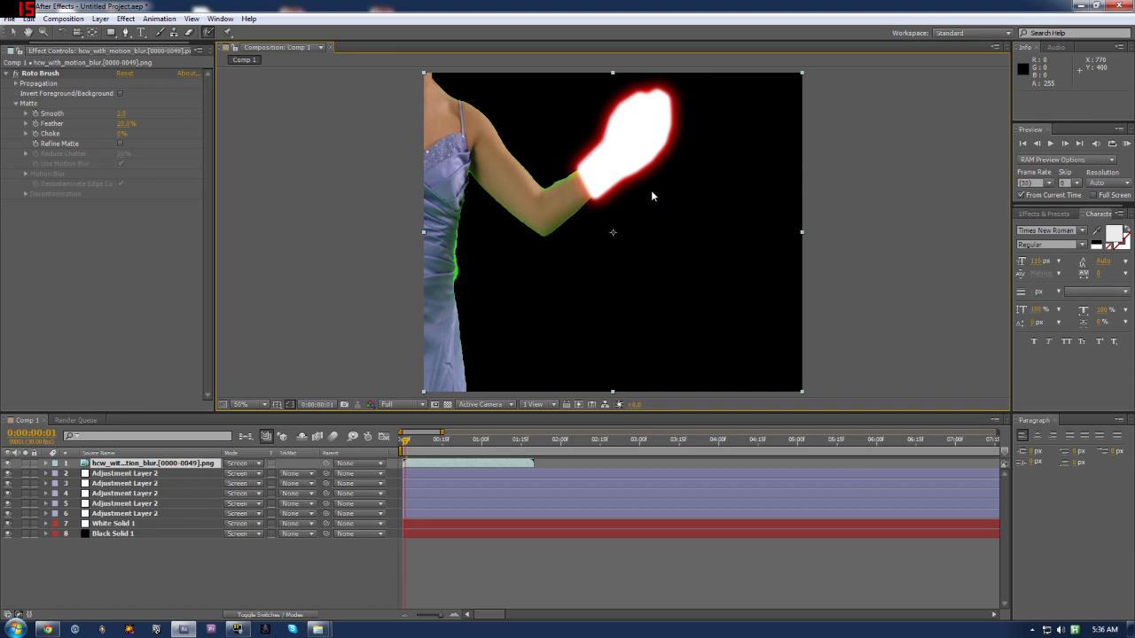
{"action": "mouse_move", "coordinate": [574, 221]}
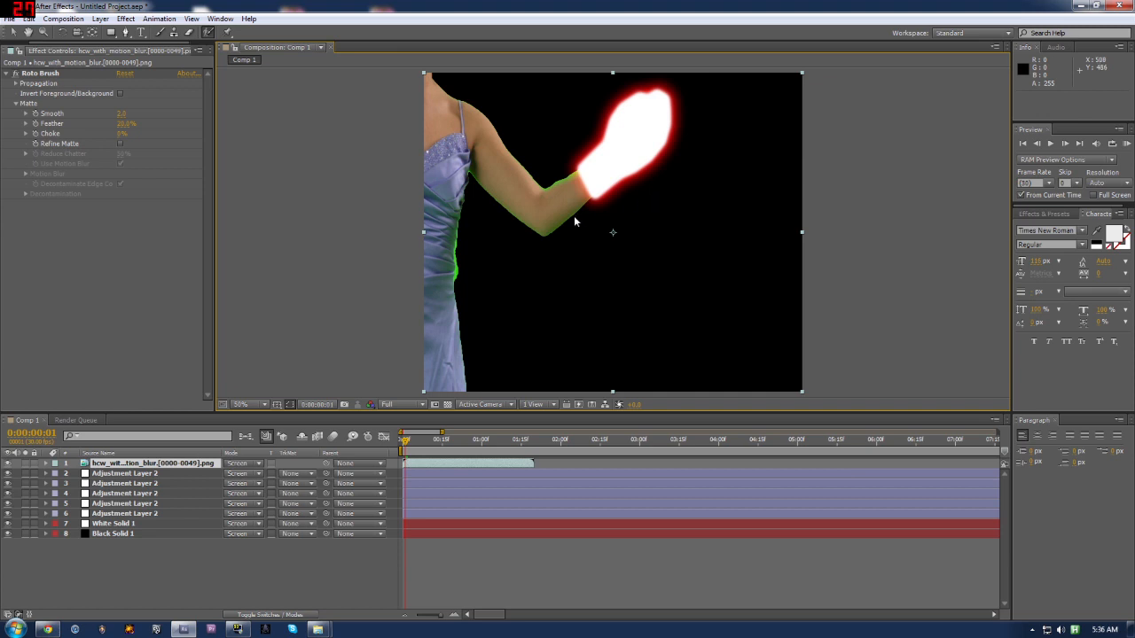